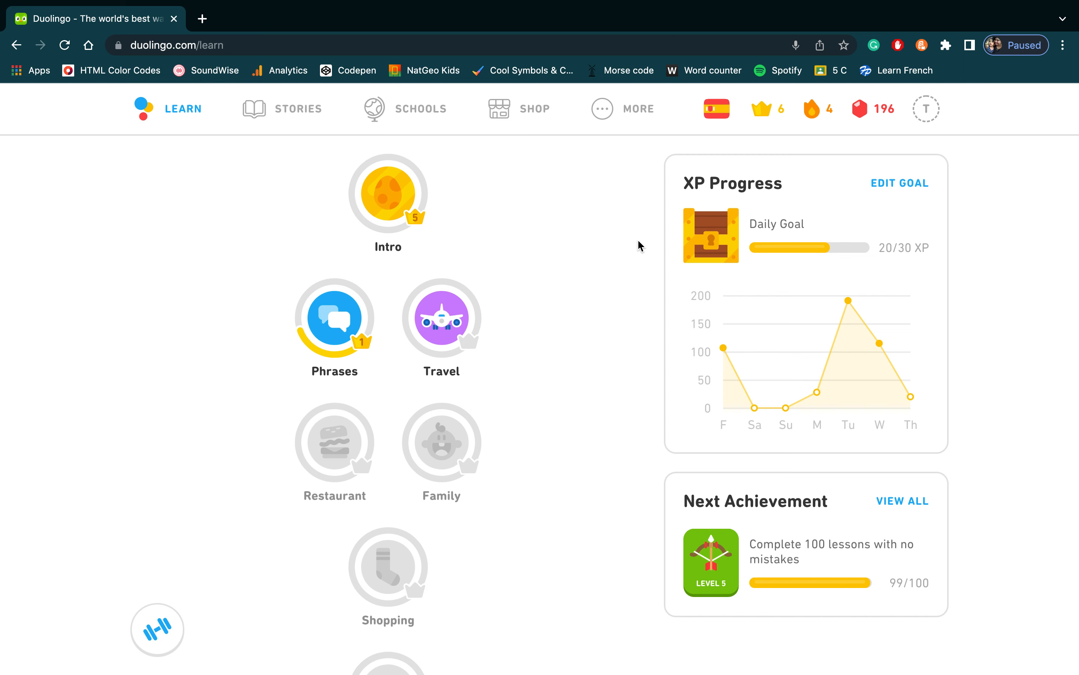
Switch to the French course via the flag dropdown, then back to Spanish.
{"action": "left_click", "coordinate": [715, 109]}
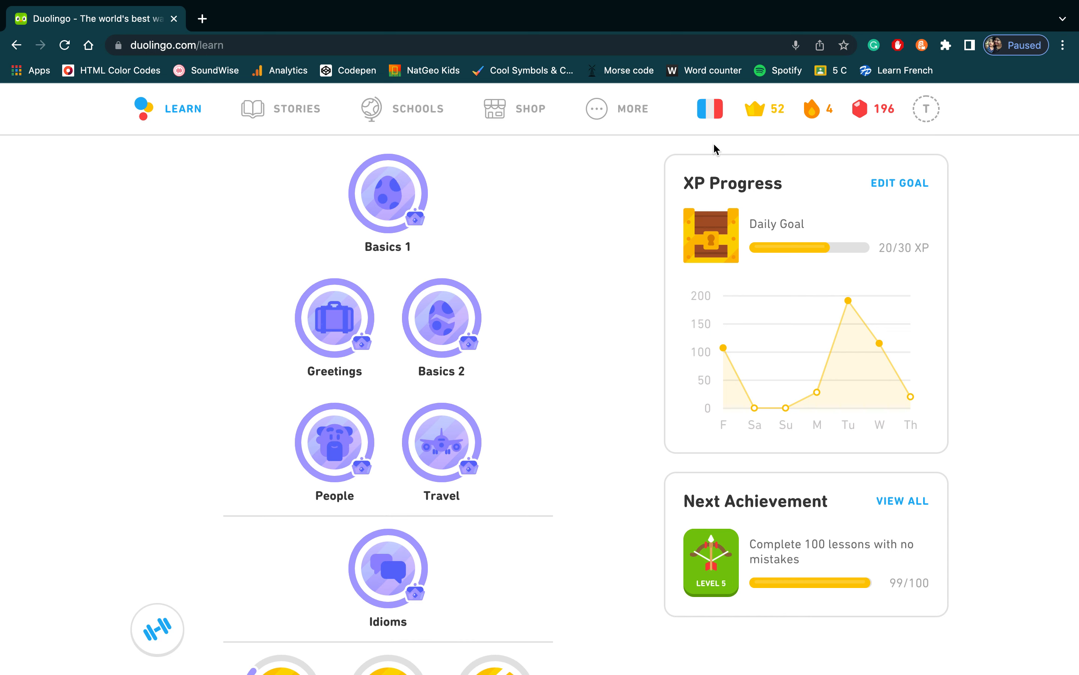
{"action": "left_click", "coordinate": [709, 109]}
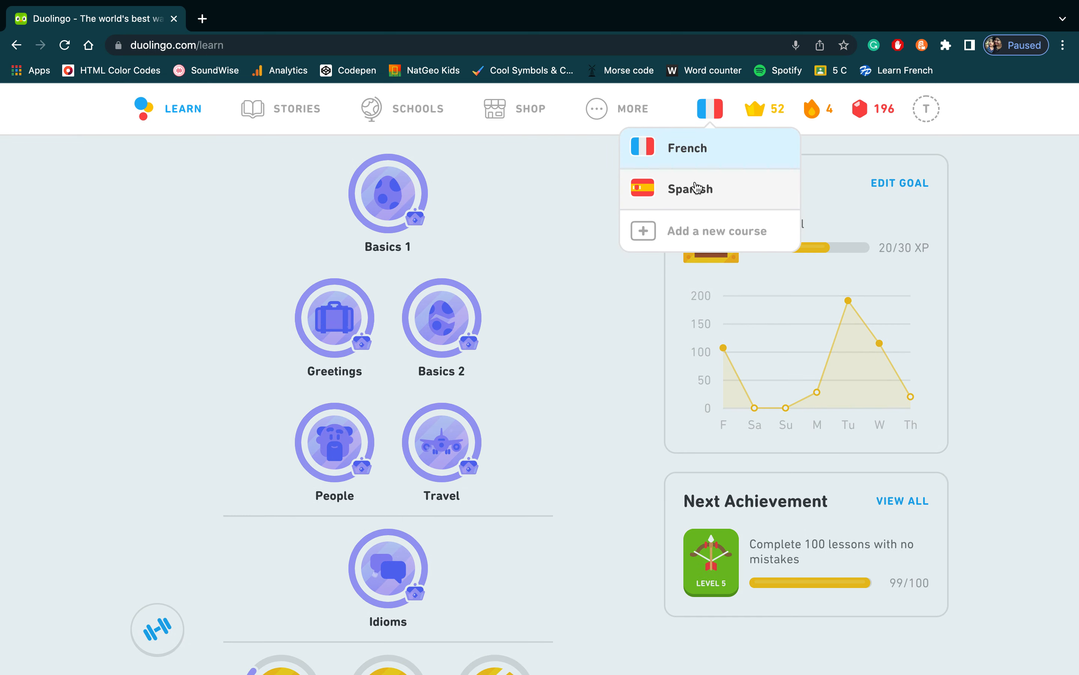
{"action": "left_click", "coordinate": [709, 108]}
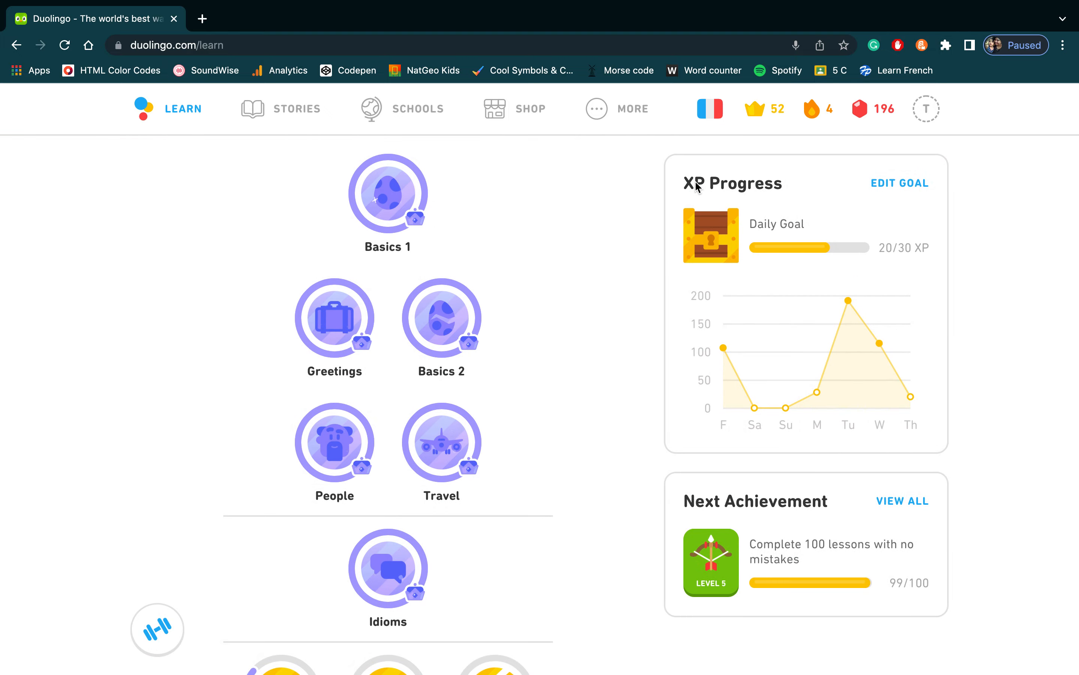
{"action": "mouse_move", "coordinate": [704, 188]}
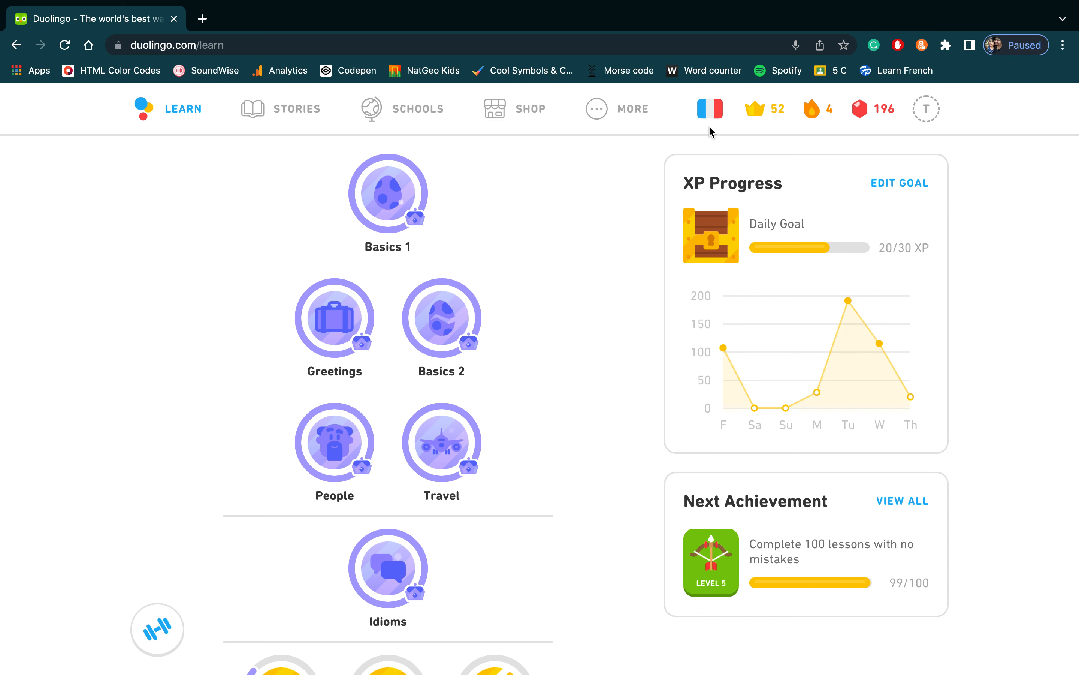
{"action": "left_click", "coordinate": [709, 108]}
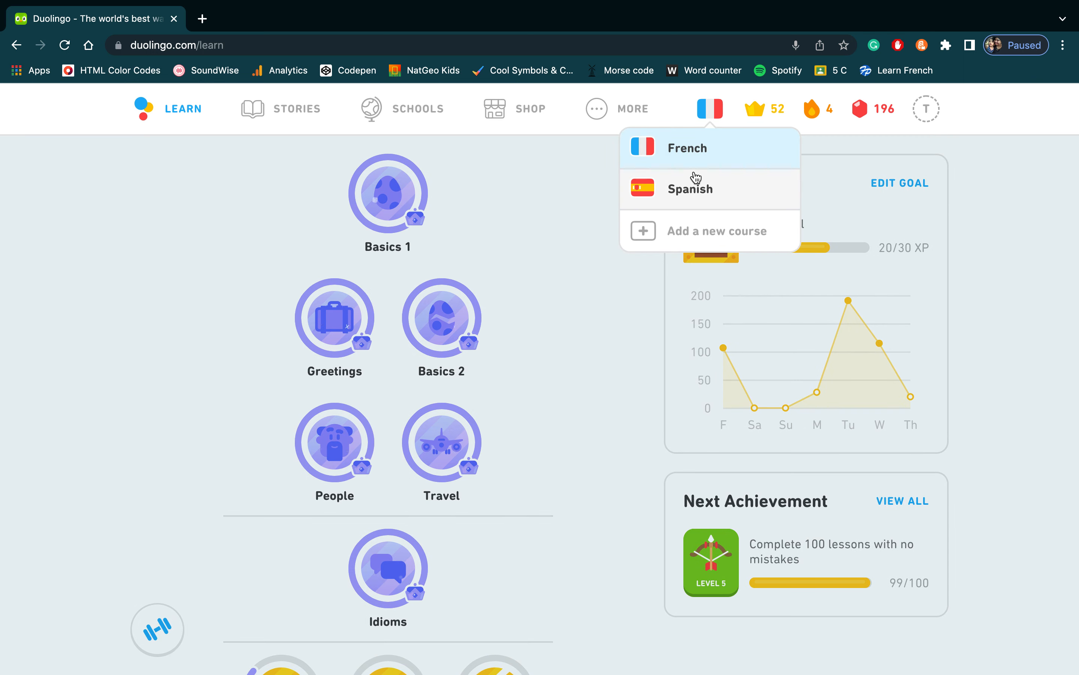
{"action": "left_click", "coordinate": [710, 108]}
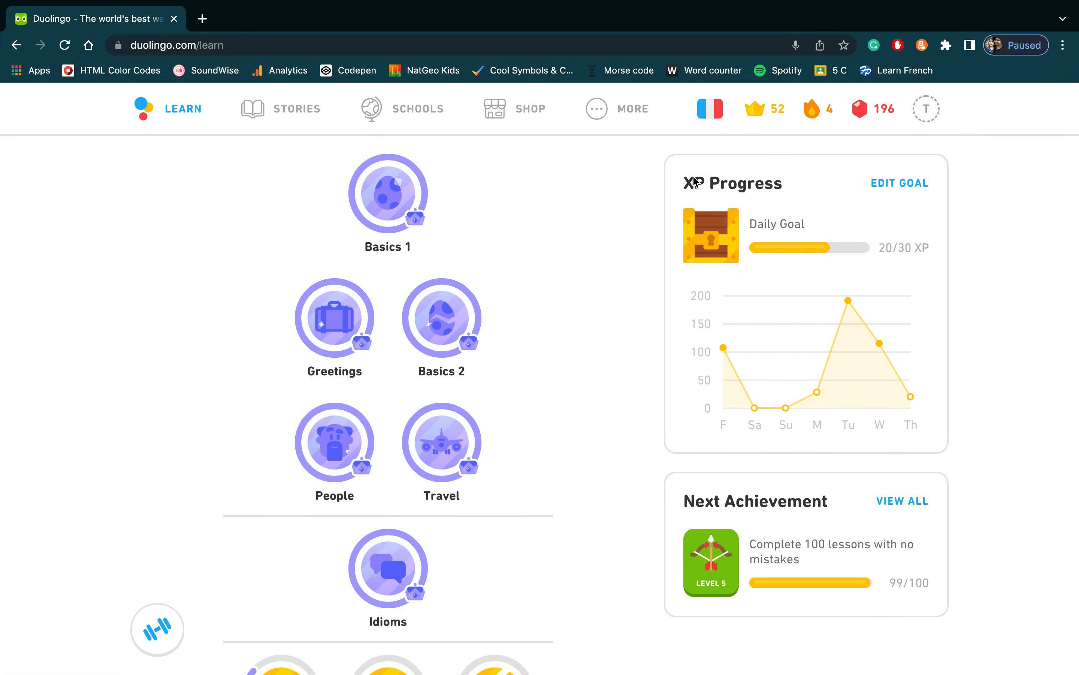
{"action": "left_click", "coordinate": [710, 108]}
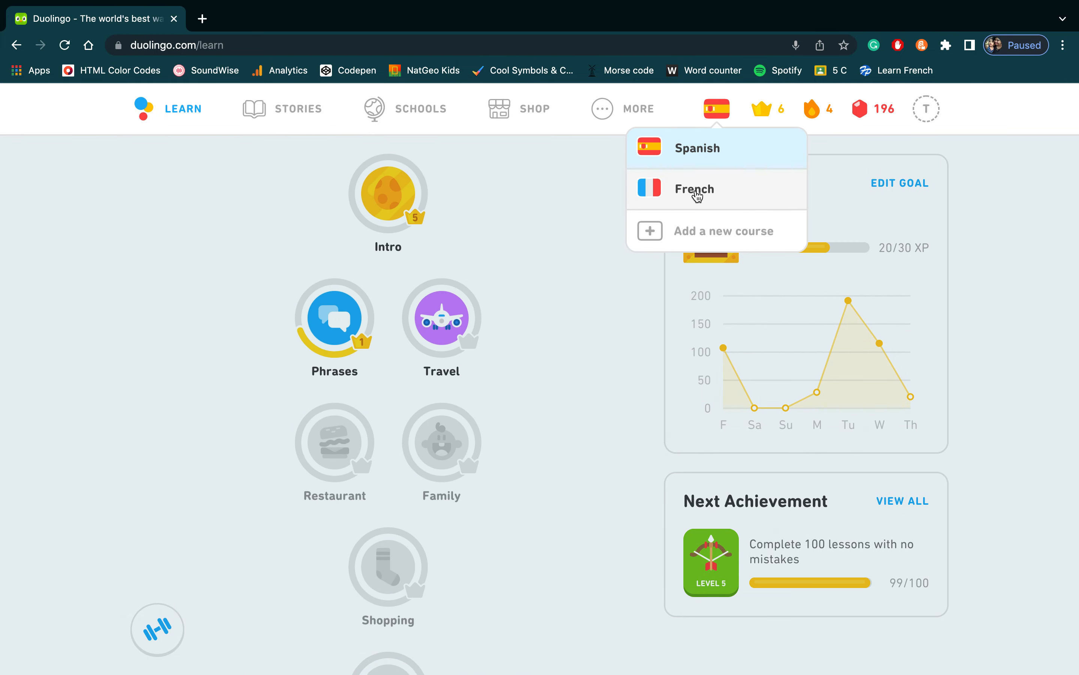
Bring up the Intro skill's popup with its Legendary option.
{"action": "left_click", "coordinate": [387, 192]}
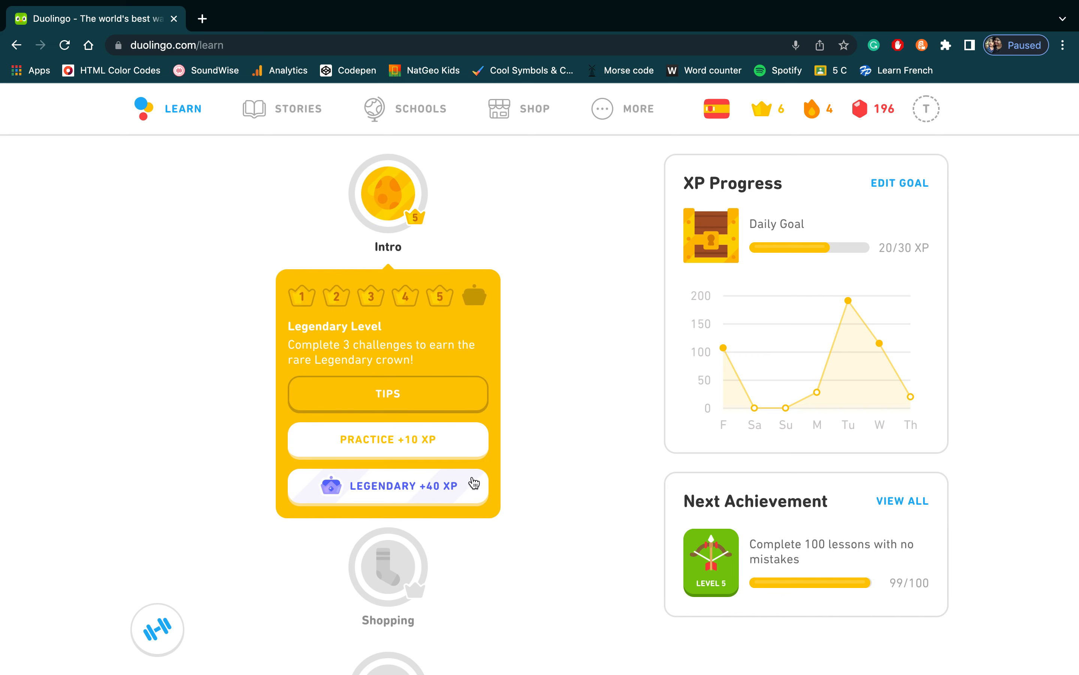
Start the Intro Legendary challenge and answer Yo soy un hombre correctly.
{"action": "left_click", "coordinate": [388, 485]}
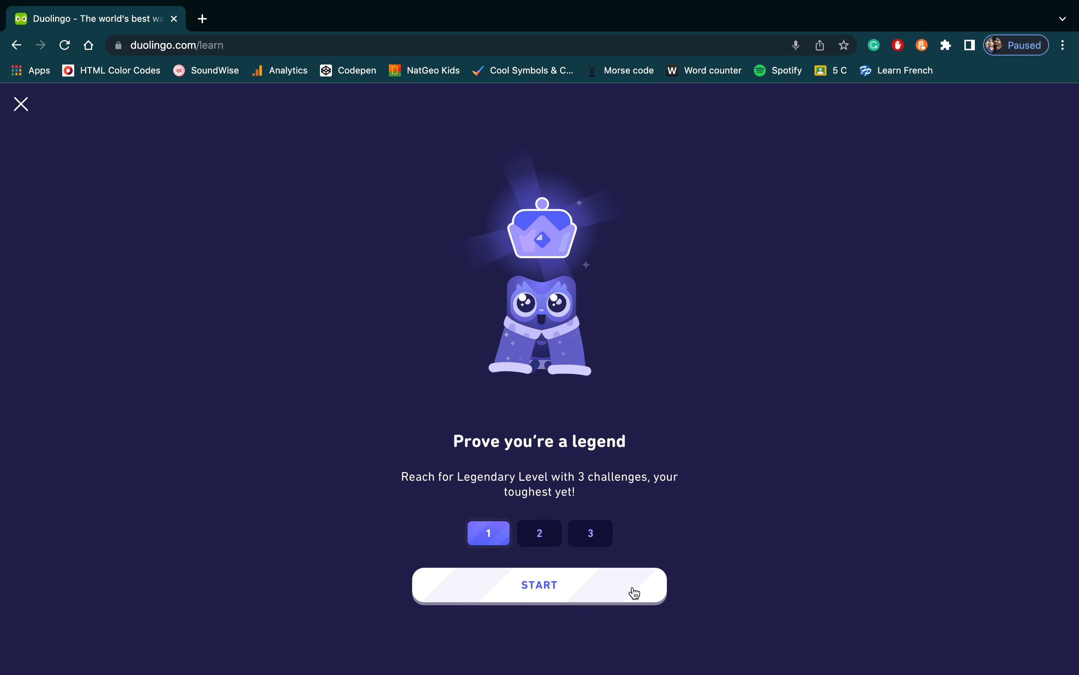
{"action": "left_click", "coordinate": [539, 585]}
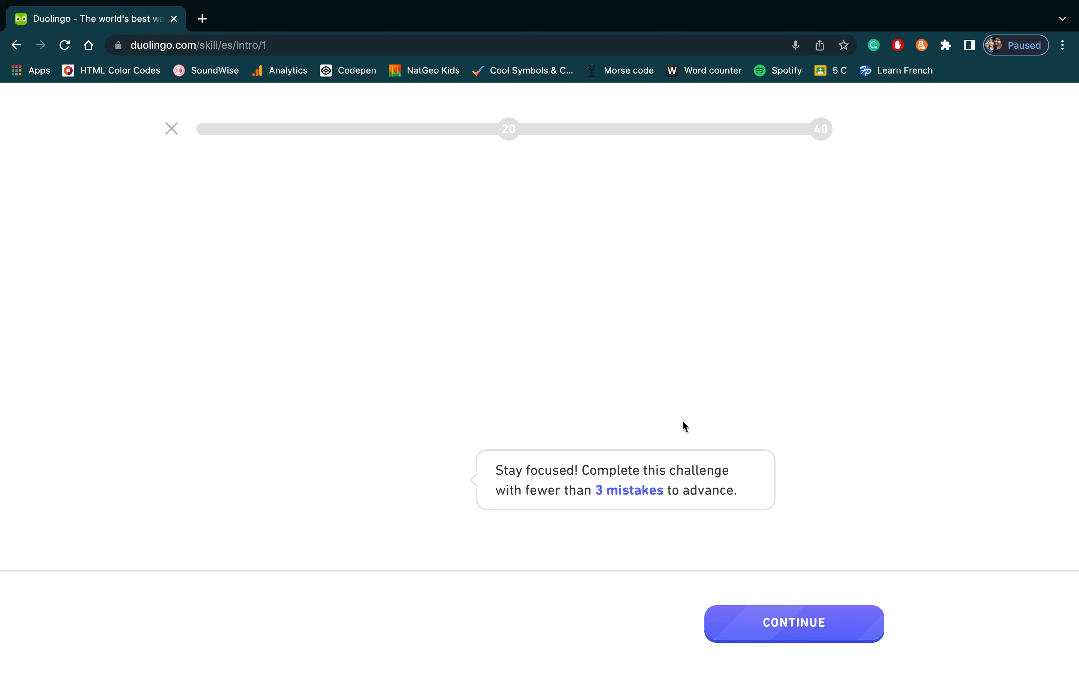
{"action": "left_click", "coordinate": [793, 623]}
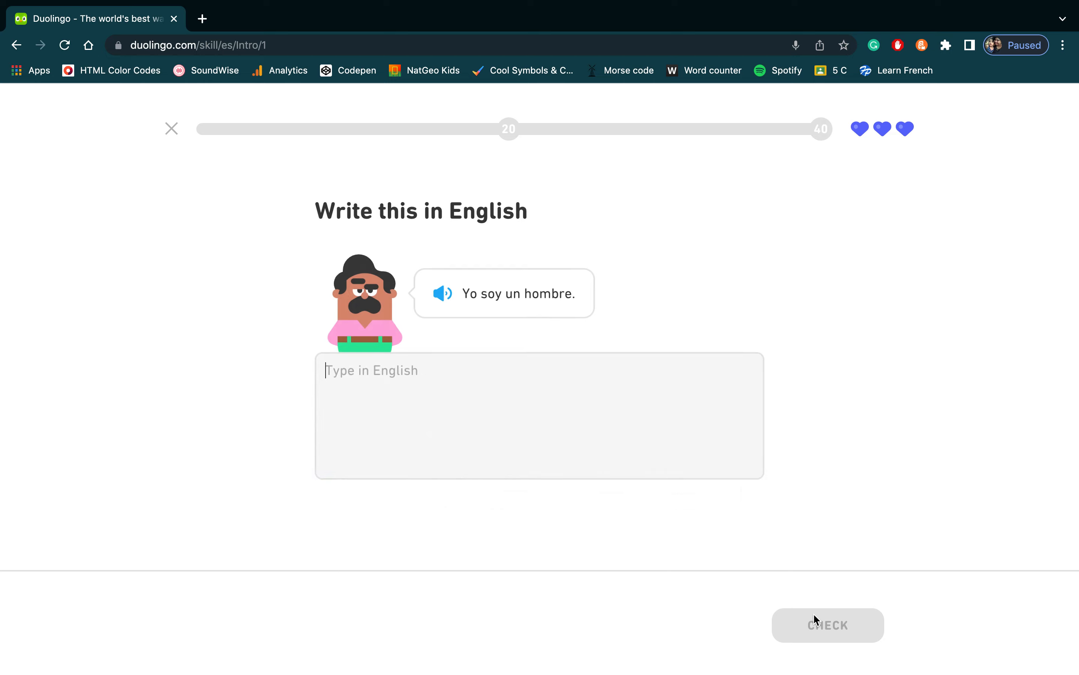
{"action": "type", "text": "i a"}
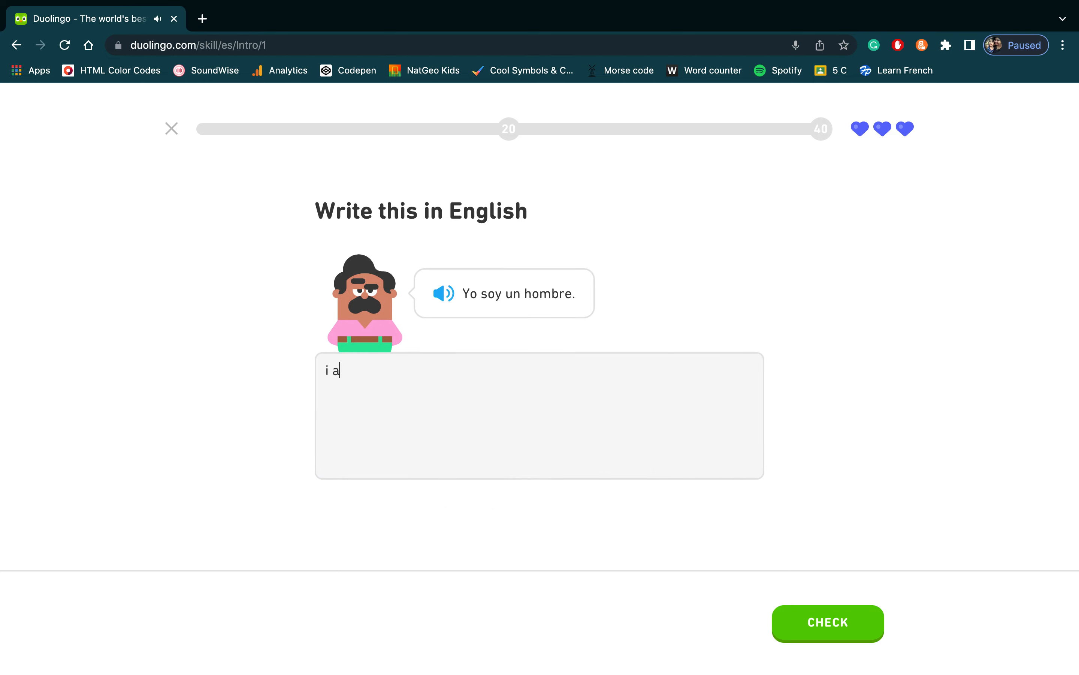
{"action": "left_click", "coordinate": [827, 623]}
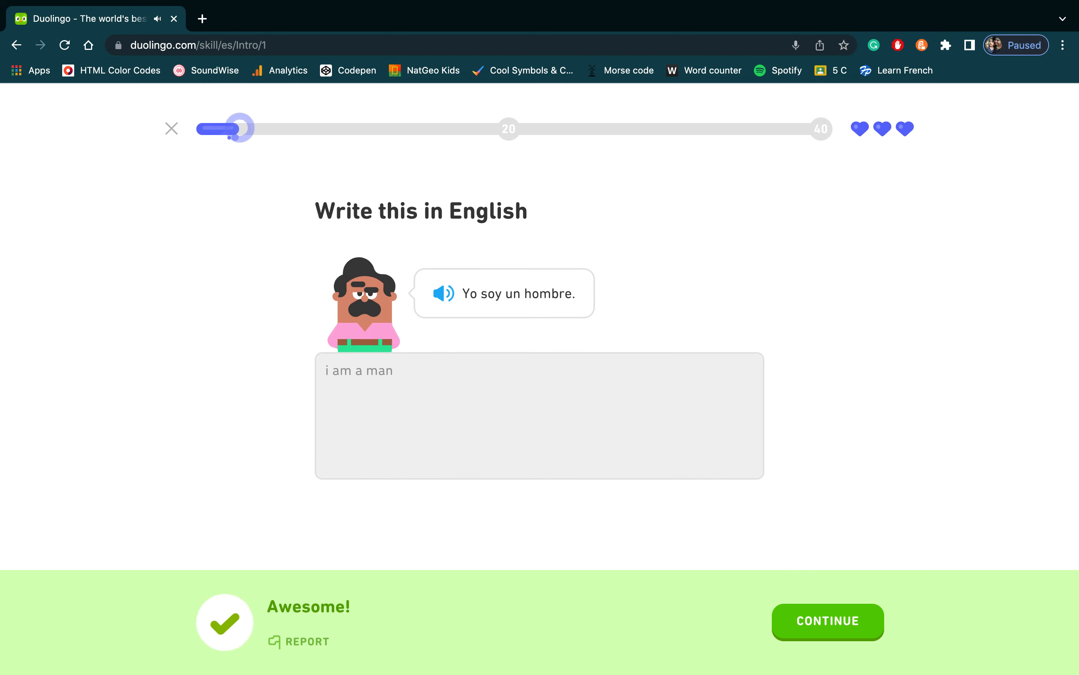
{"action": "left_click", "coordinate": [828, 620]}
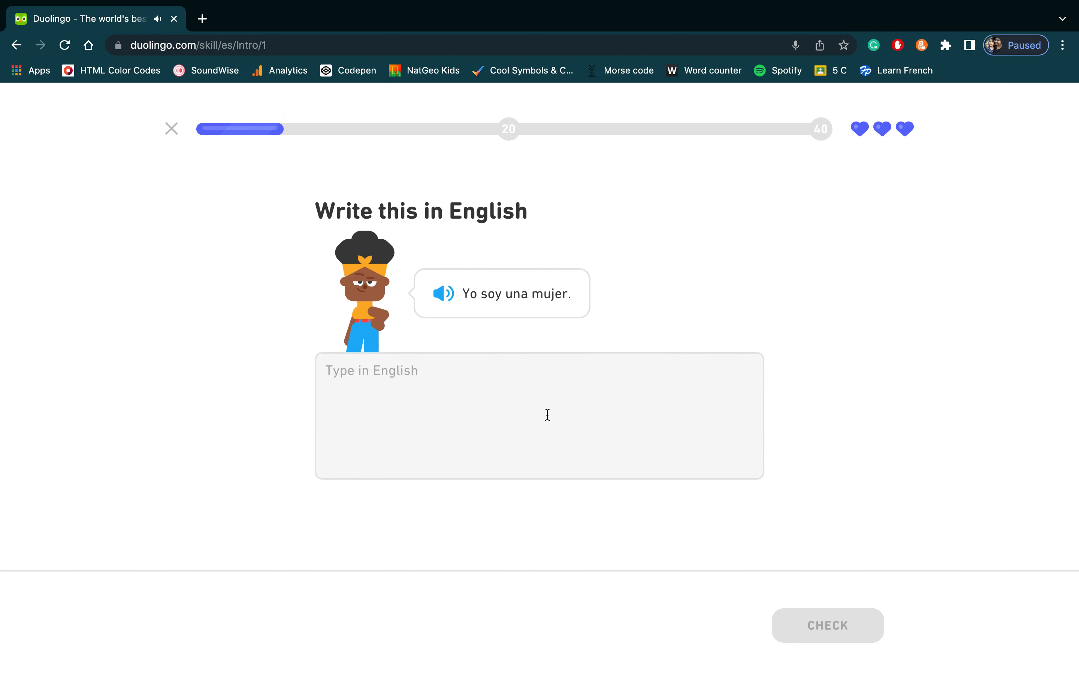
Answer Yo soy una mujer, the next prompt and El niño, la niña to reach the 20 XP checkpoint.
{"action": "type", "text": "i am a owm"}
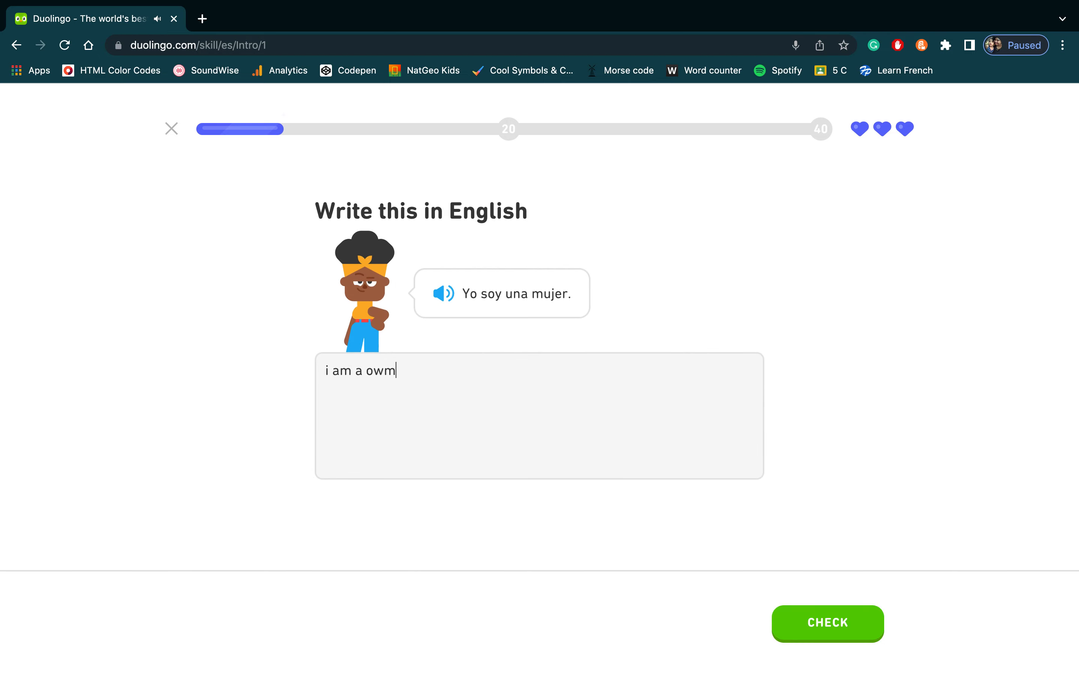
{"action": "left_click", "coordinate": [827, 623]}
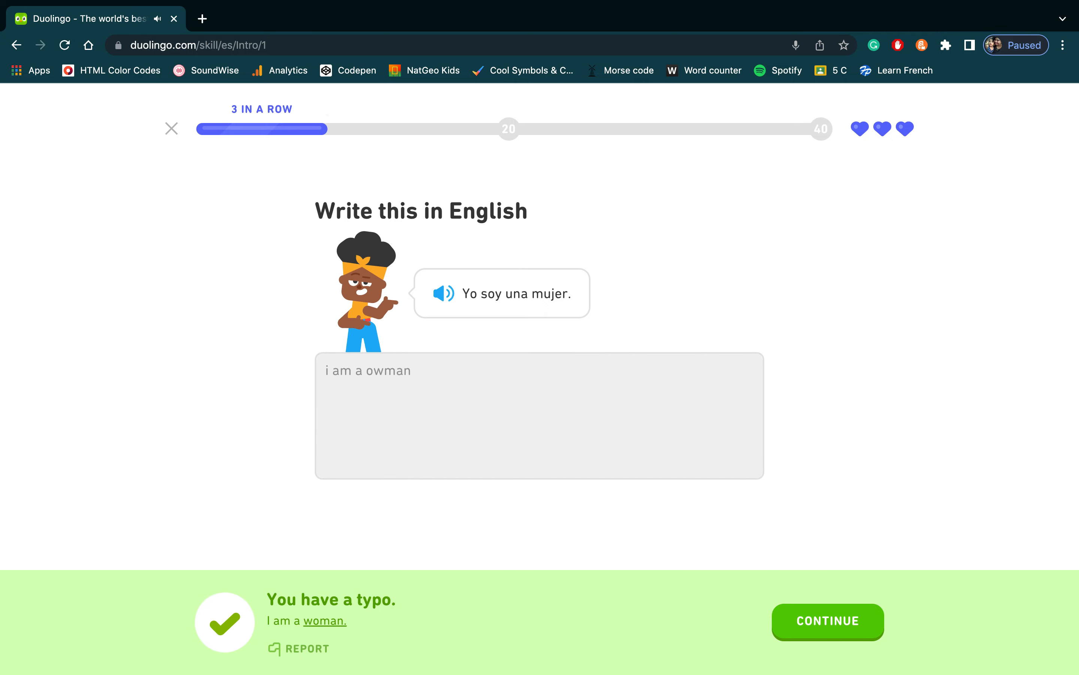
{"action": "left_click", "coordinate": [827, 621]}
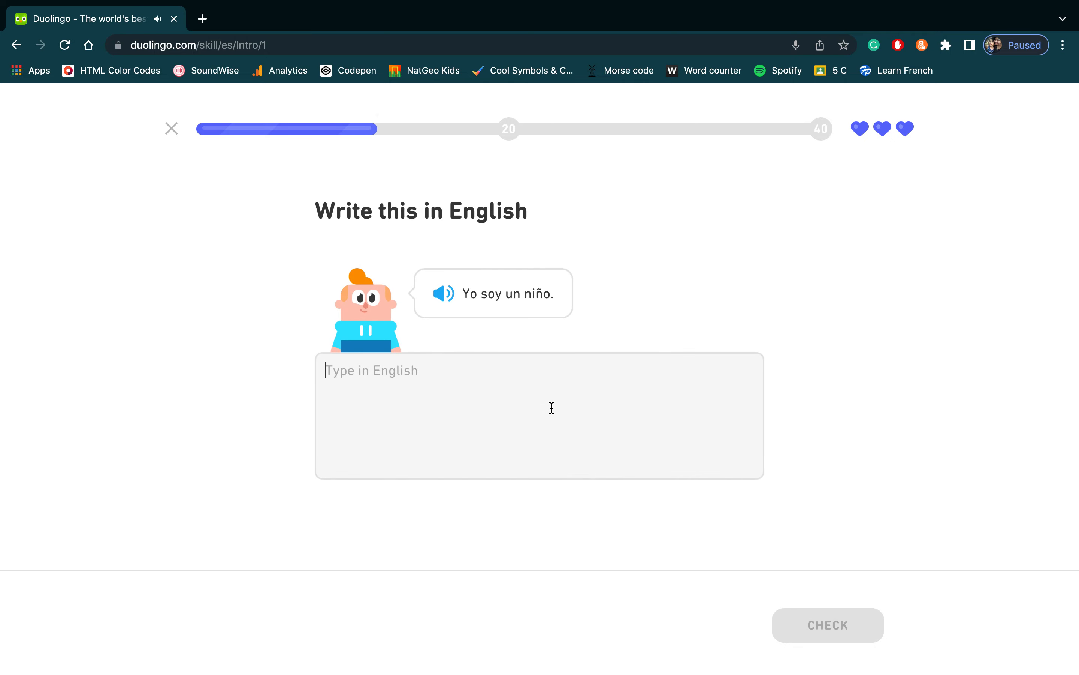
{"action": "left_click", "coordinate": [829, 625]}
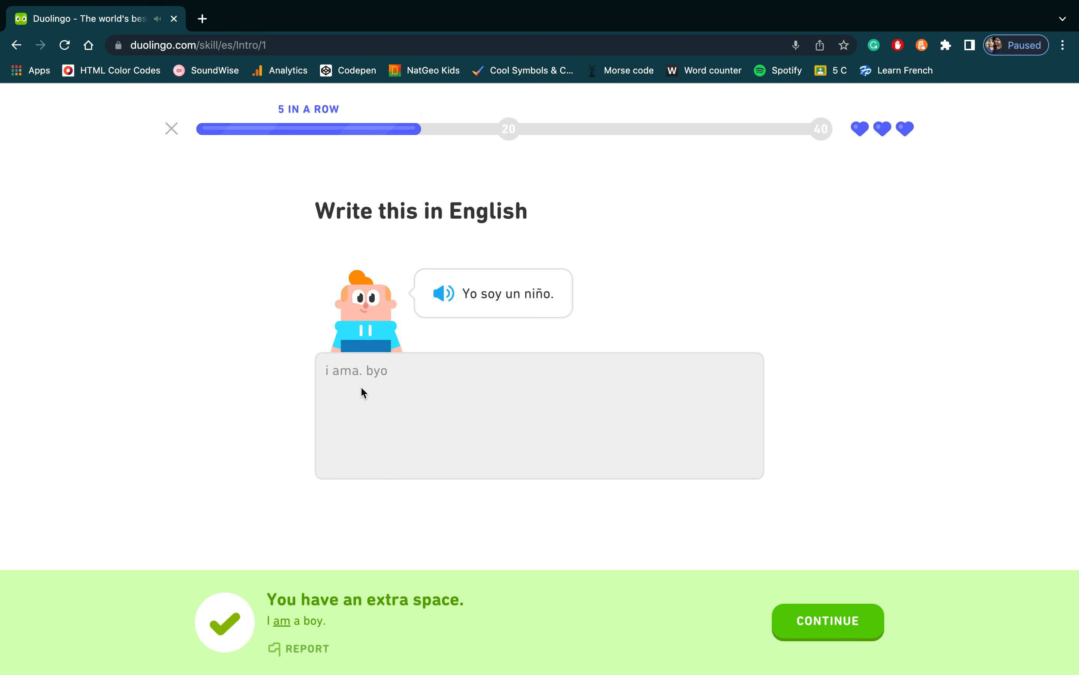
{"action": "left_click", "coordinate": [828, 622]}
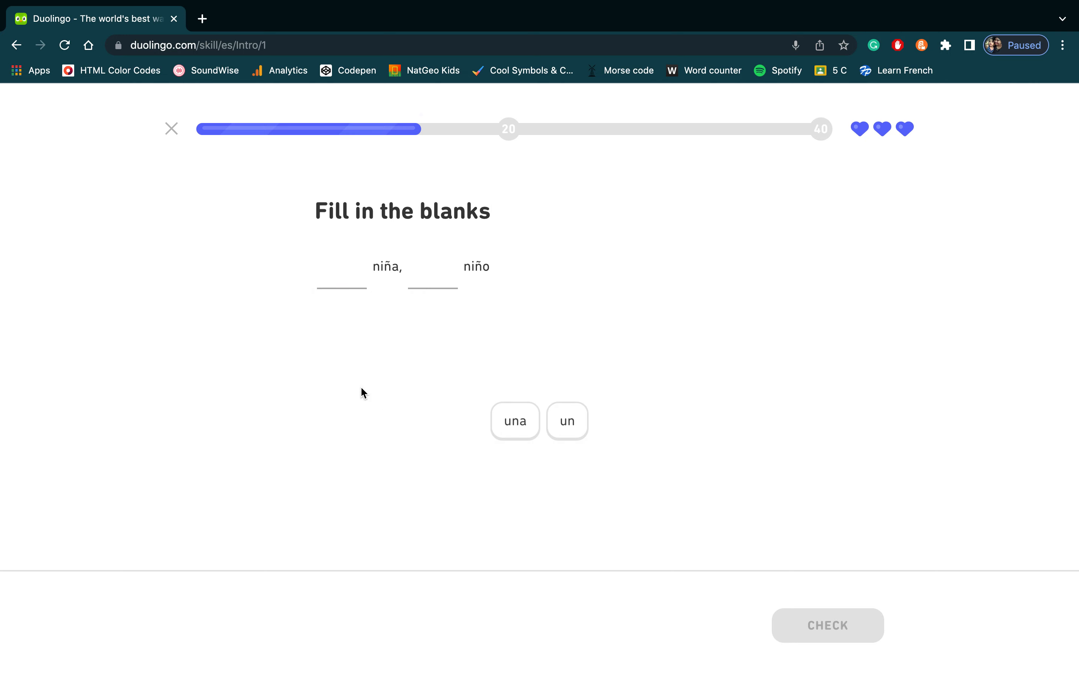
{"action": "mouse_move", "coordinate": [554, 387]}
{"action": "type", "text": "a bo"}
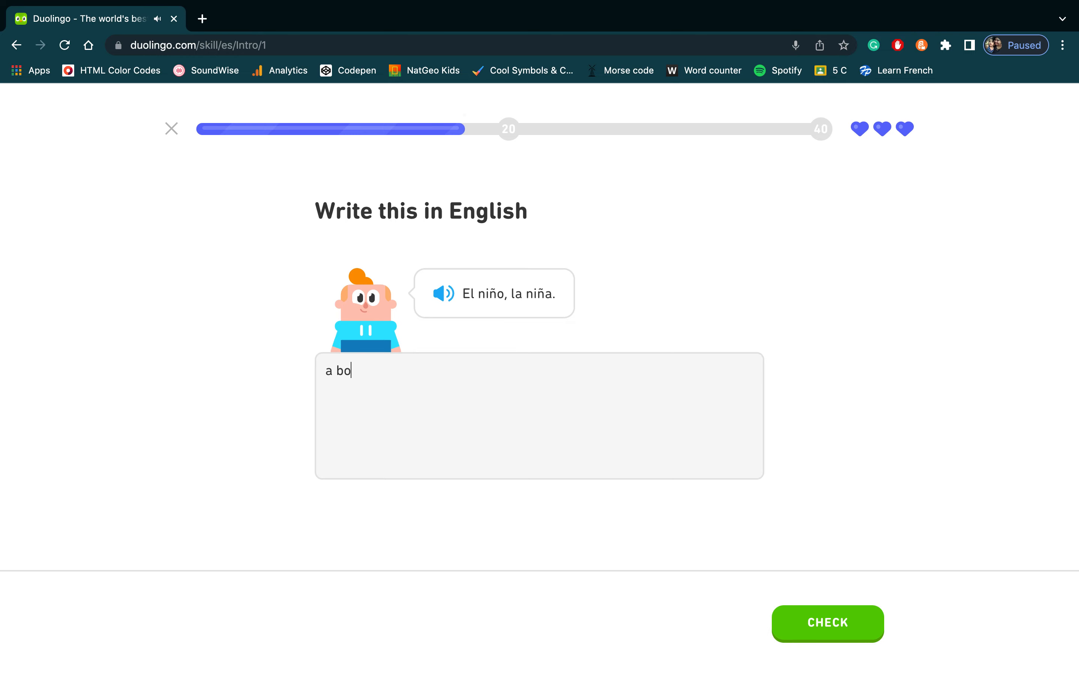
{"action": "type", "text": "the boy th"}
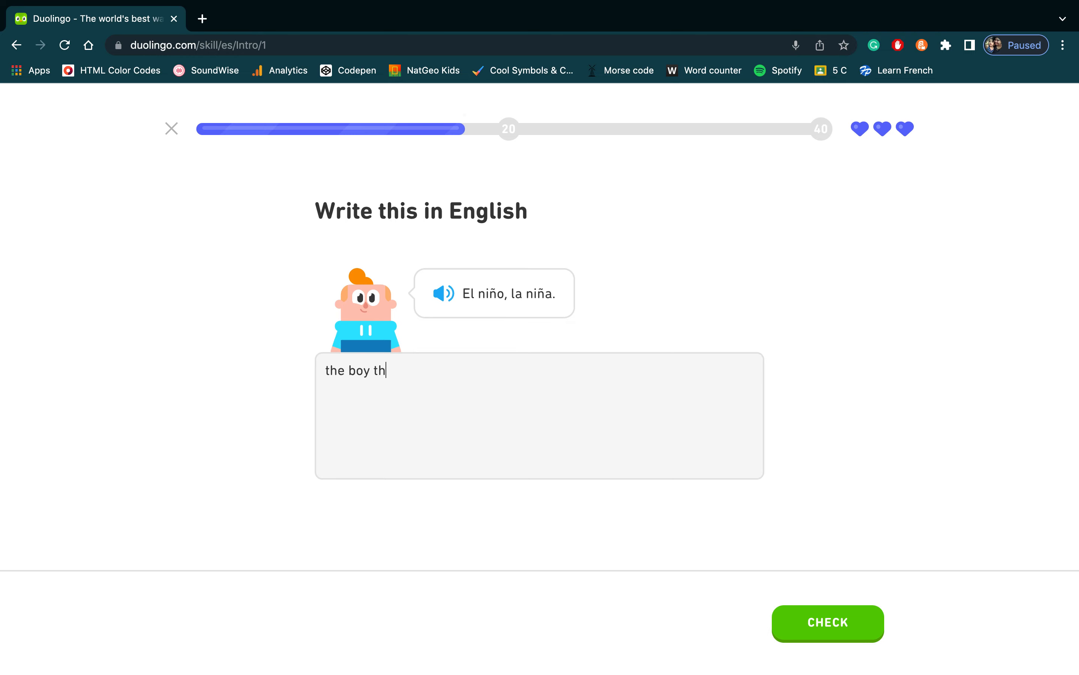
{"action": "left_click", "coordinate": [828, 624]}
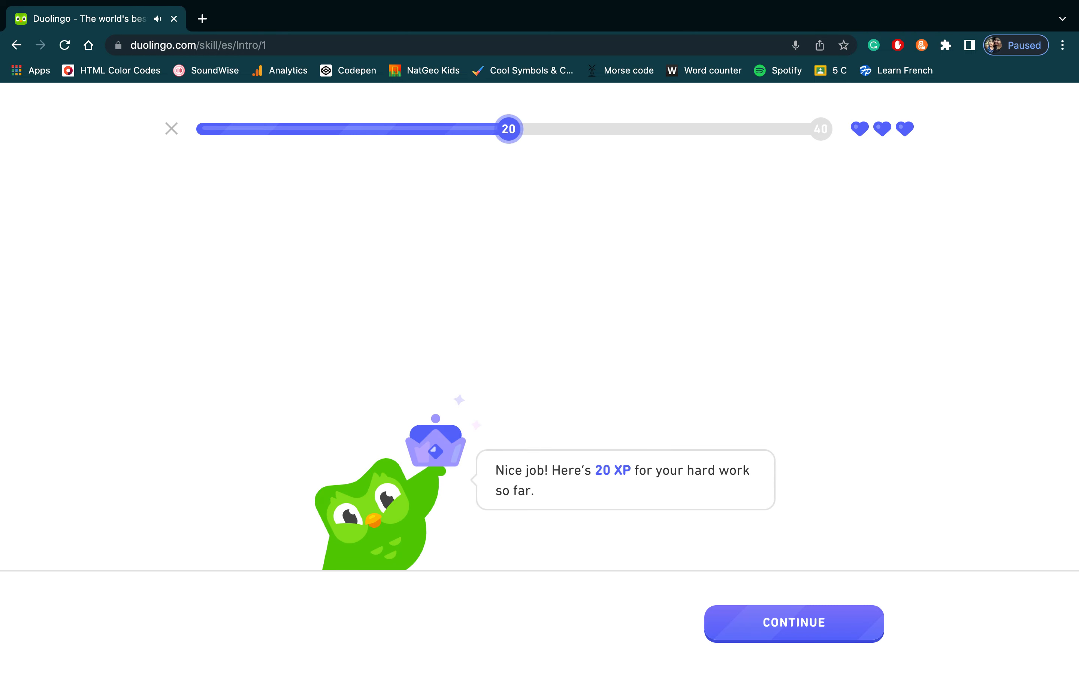
Continue past the checkpoint, submit el niño and lose a heart on La mujer.
{"action": "left_click", "coordinate": [793, 624]}
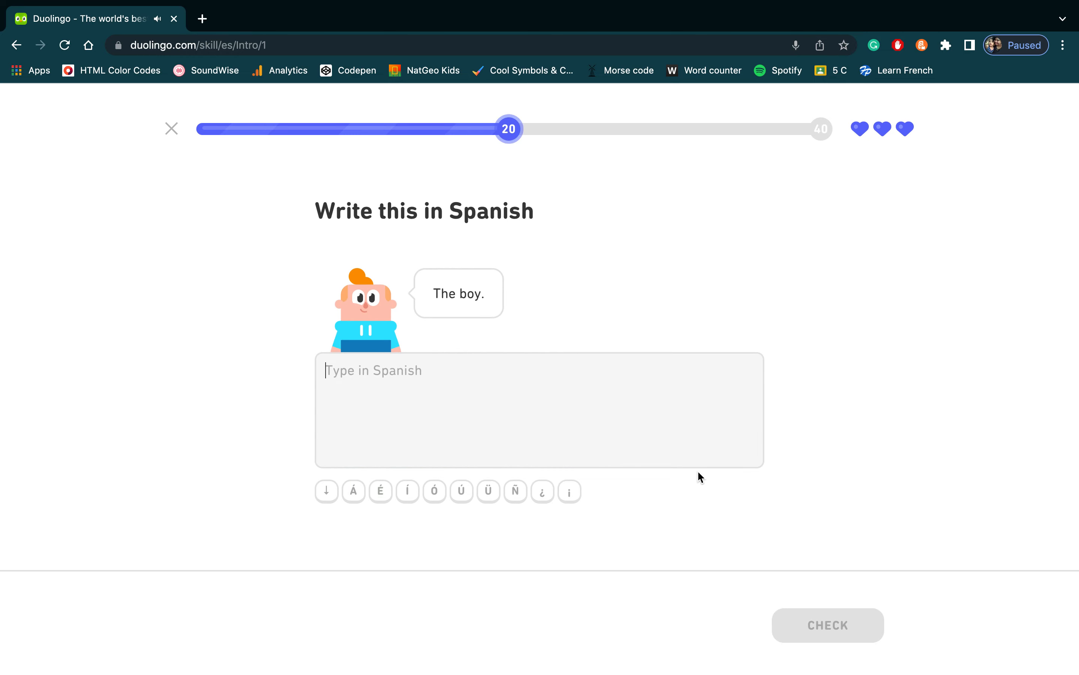
{"action": "left_click", "coordinate": [827, 625]}
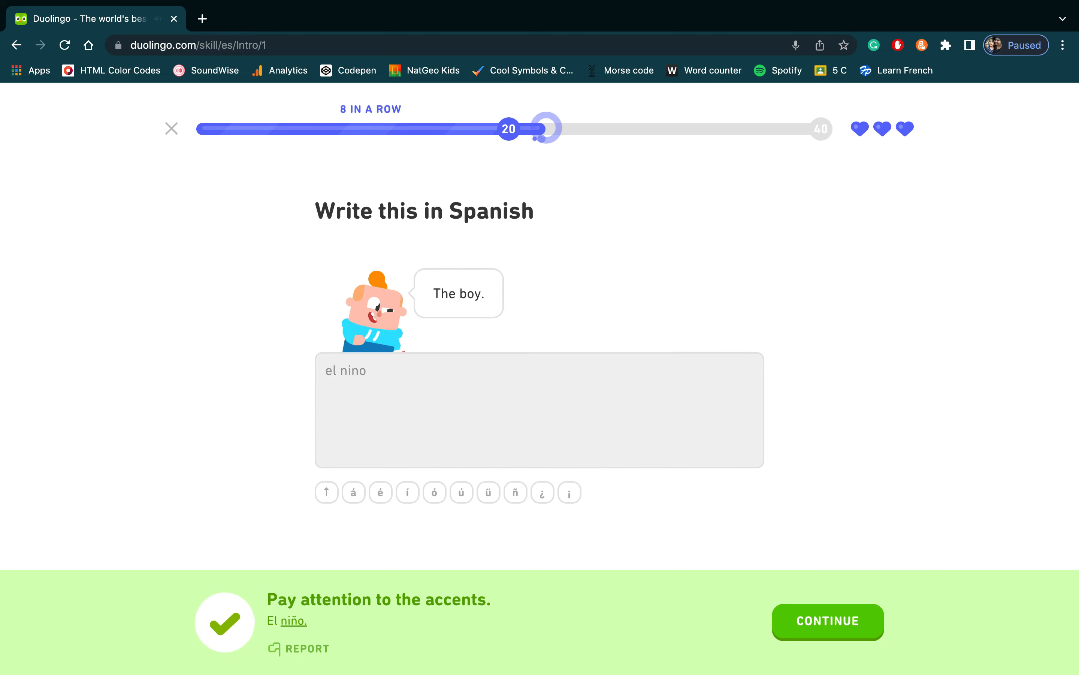
{"action": "left_click", "coordinate": [828, 622]}
{"action": "type", "text": "a woman"}
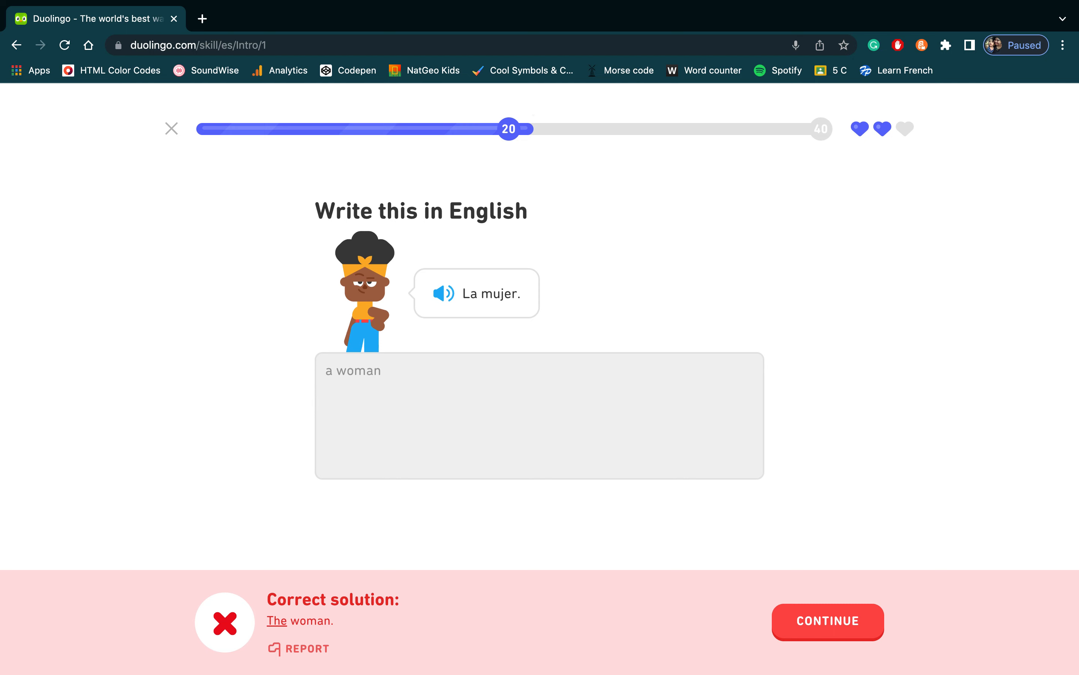
{"action": "left_click", "coordinate": [828, 622]}
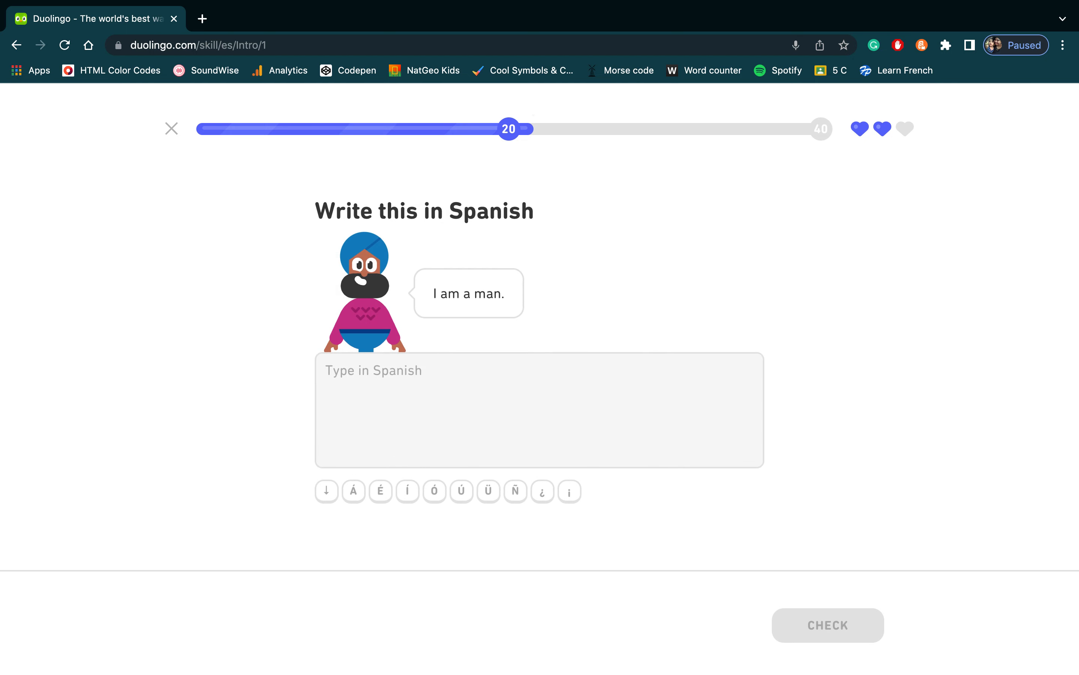
Get 'yo soy un hombre' and the I am a boy answer accepted with typo and accent notes.
{"action": "type", "text": "yo soy un h"}
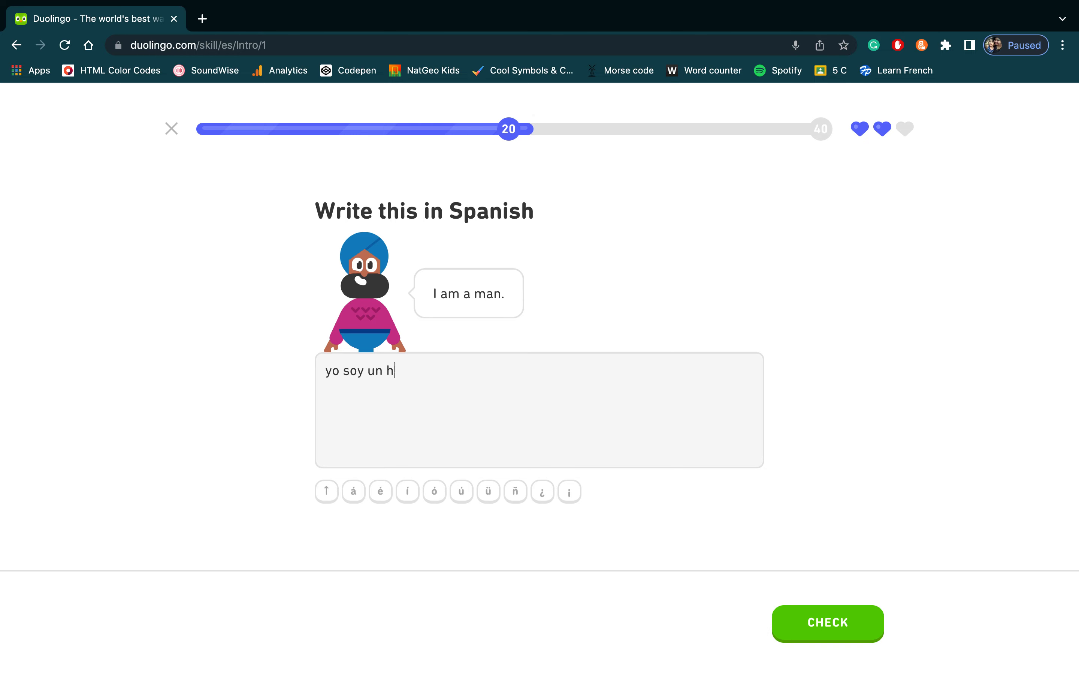
{"action": "left_click", "coordinate": [829, 623]}
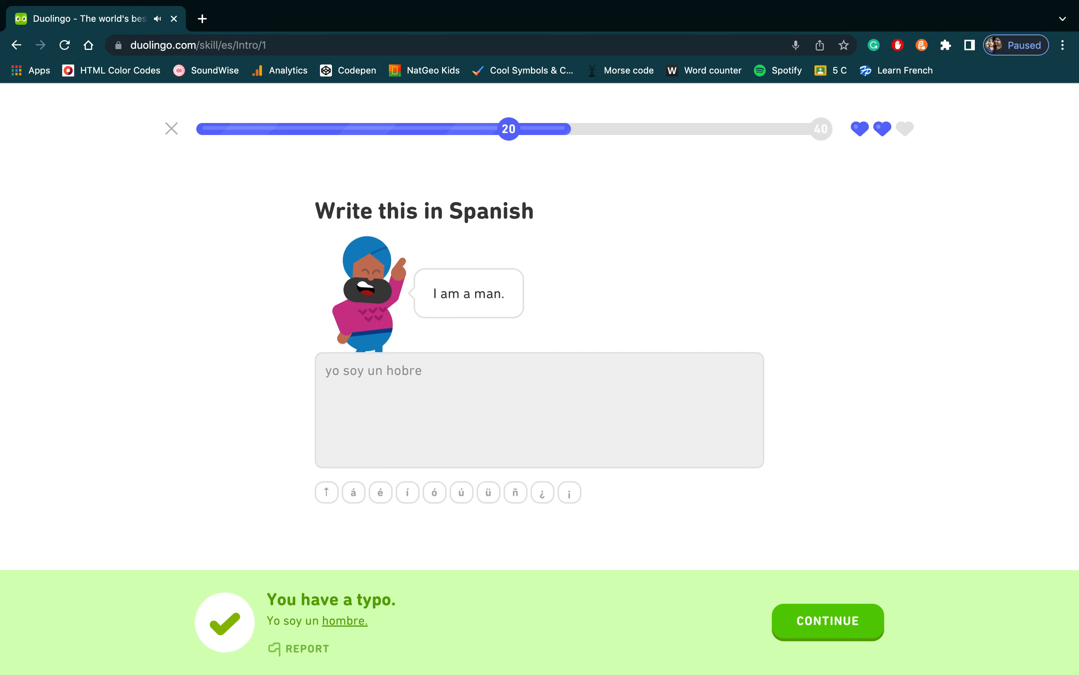
{"action": "left_click", "coordinate": [828, 621]}
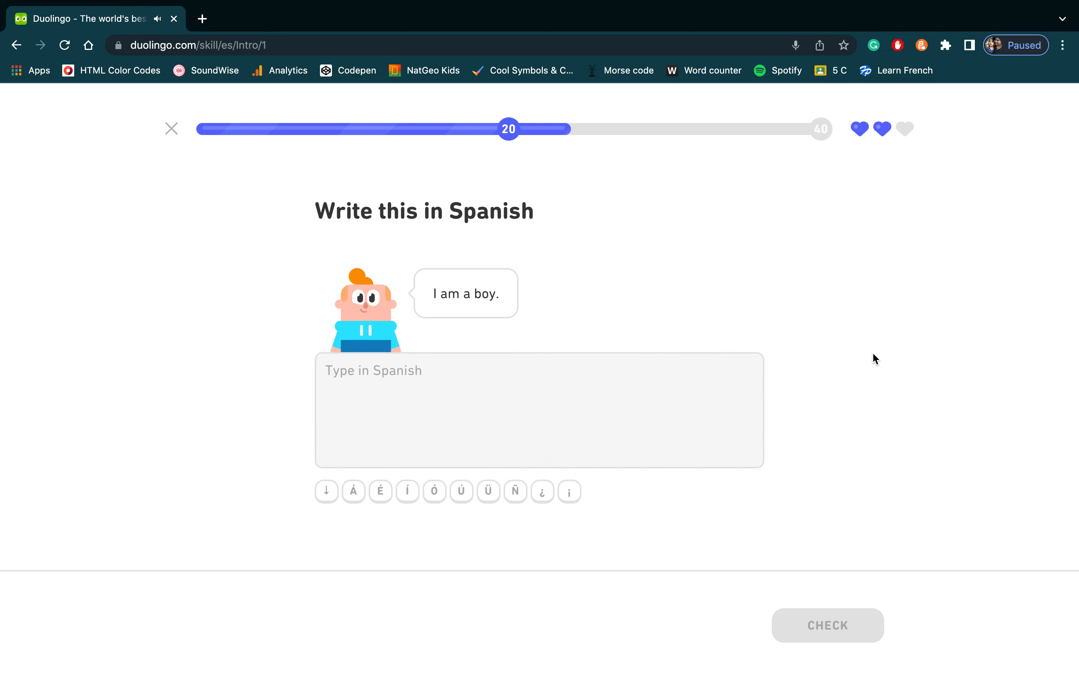
{"action": "type", "text": "yo soy"}
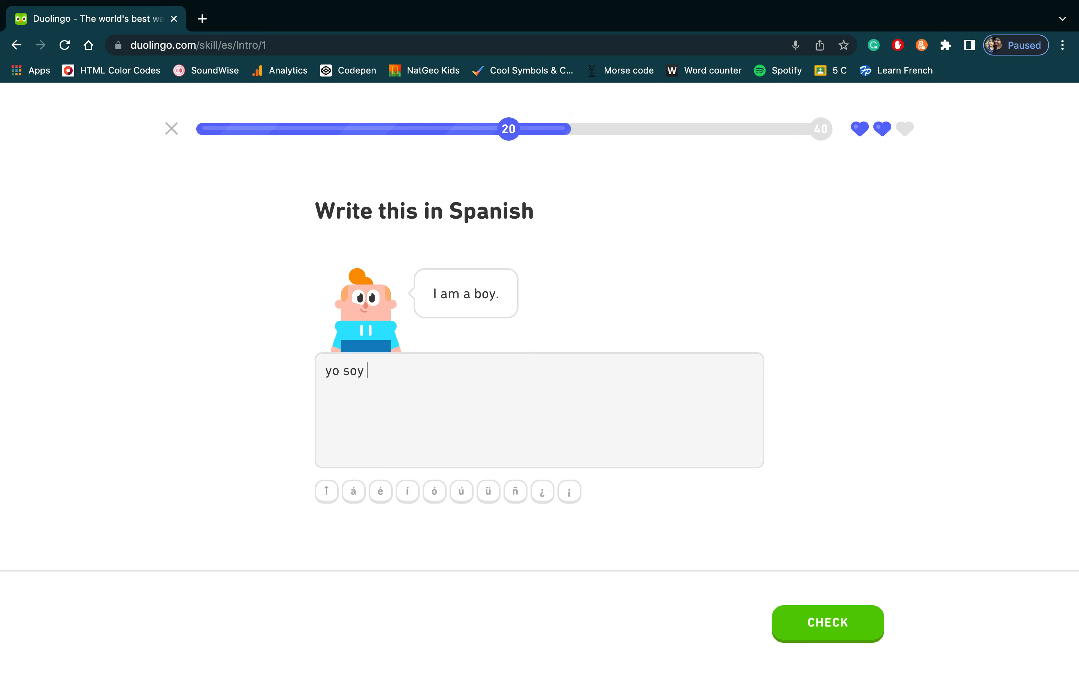
{"action": "left_click", "coordinate": [828, 623]}
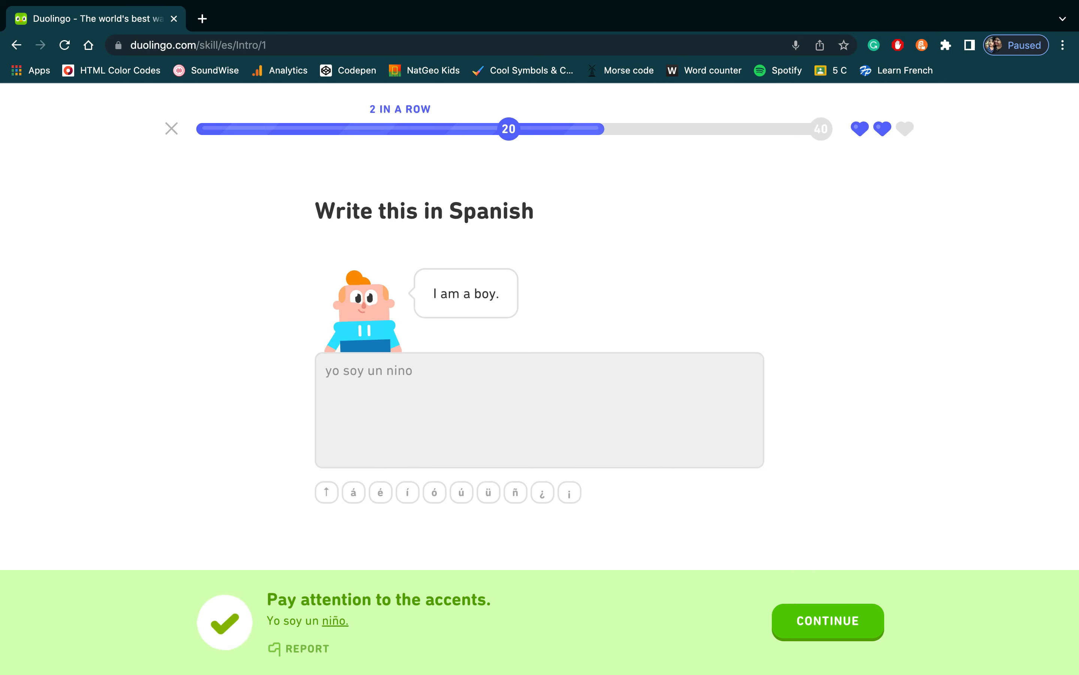
{"action": "left_click", "coordinate": [828, 622]}
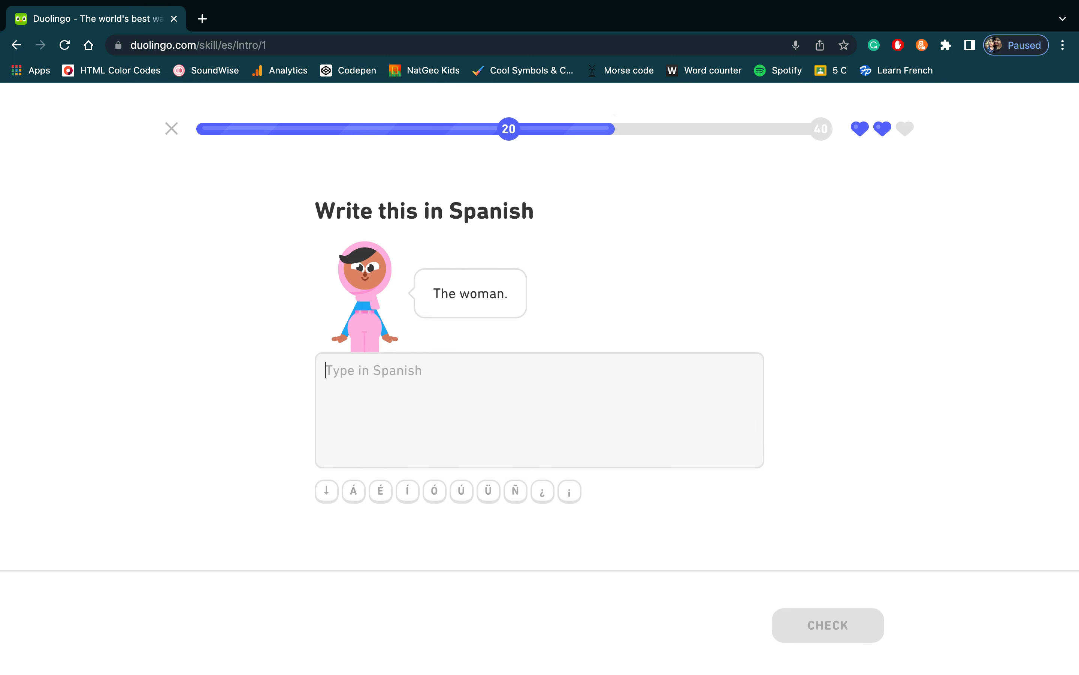
Get The woman and A man accepted, the latter despite a typo.
{"action": "left_click", "coordinate": [828, 625]}
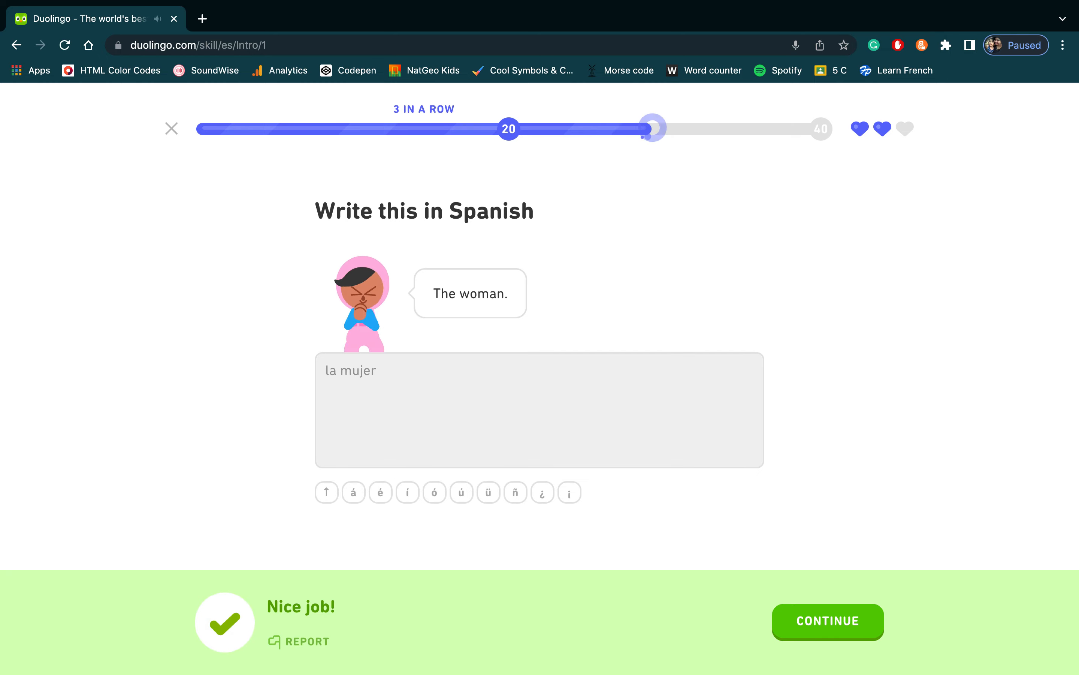
{"action": "left_click", "coordinate": [827, 622]}
{"action": "type", "text": "el ni"}
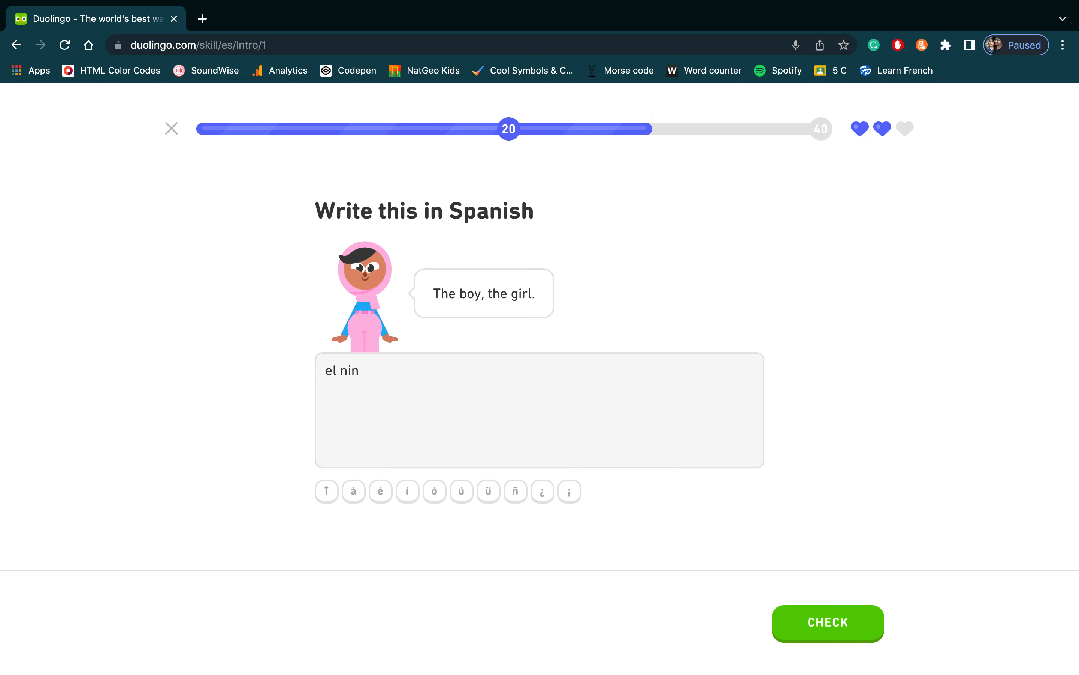
{"action": "type", "text": "no la nin"}
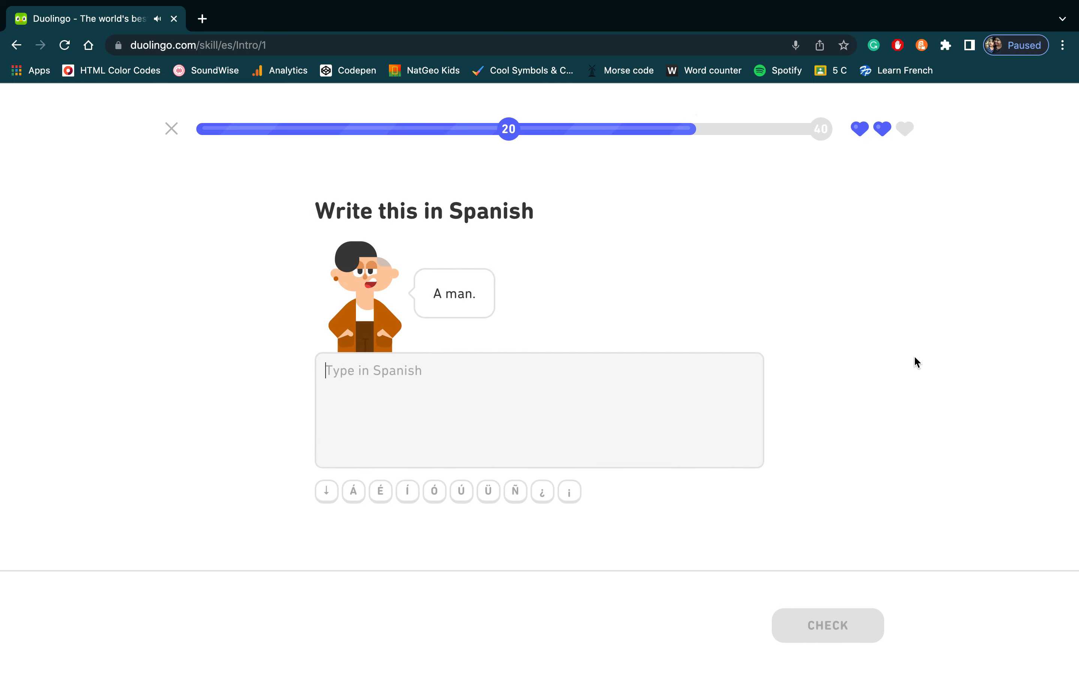
{"action": "left_click", "coordinate": [827, 625]}
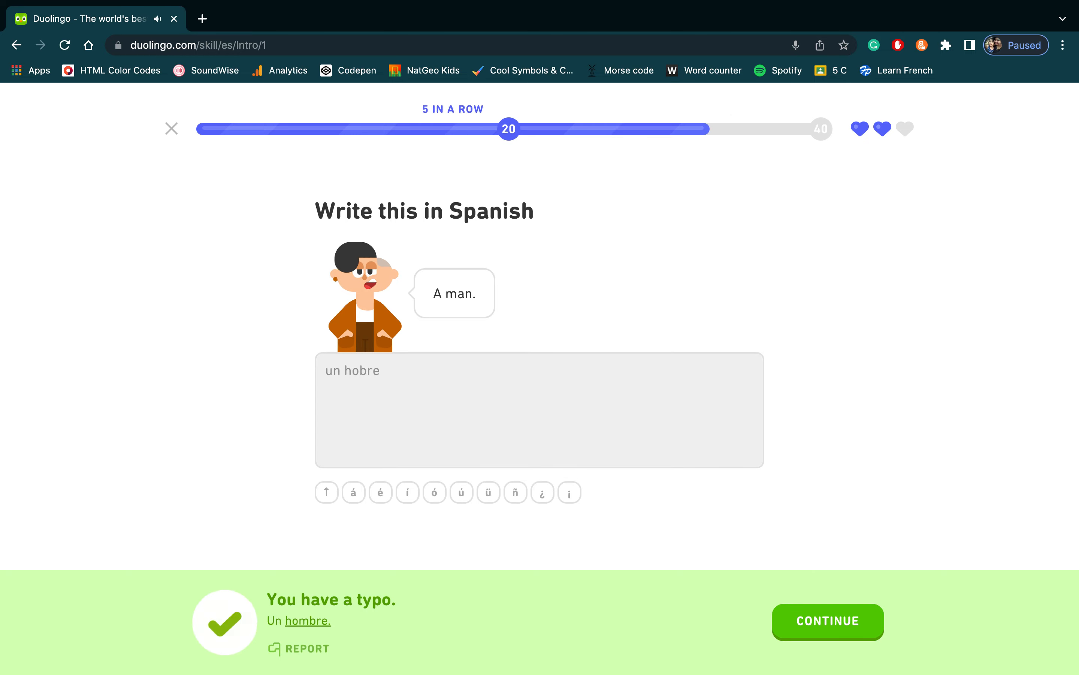
{"action": "left_click", "coordinate": [828, 622]}
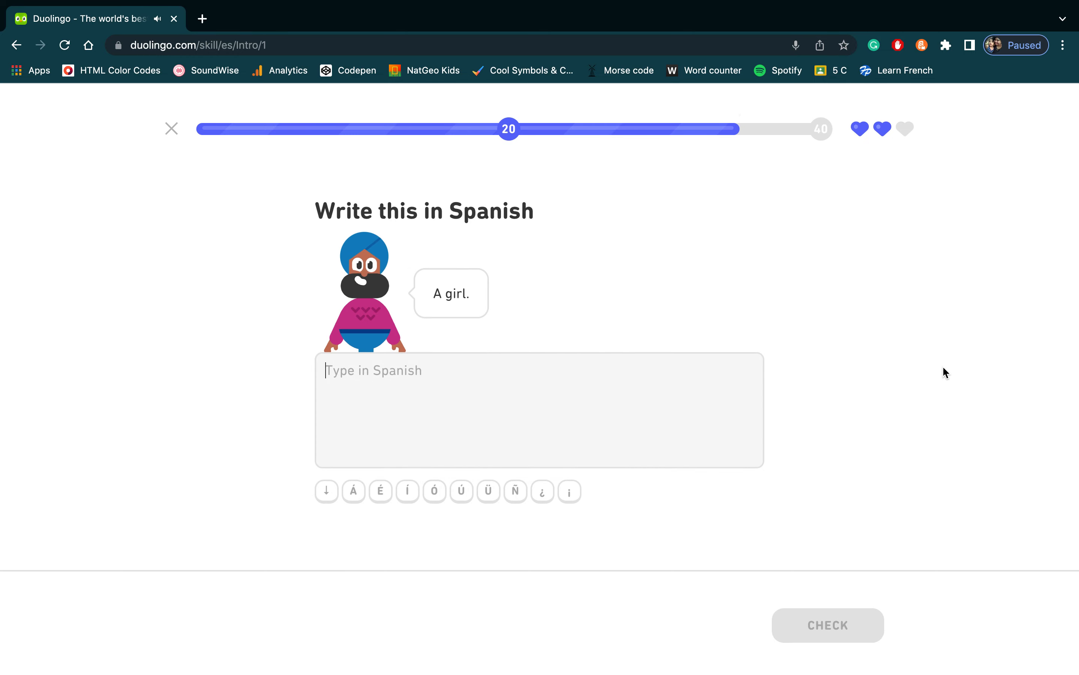
Answer 'ella' for A girl and miss La mujer, emptying the remaining hearts.
{"action": "type", "text": "ella"}
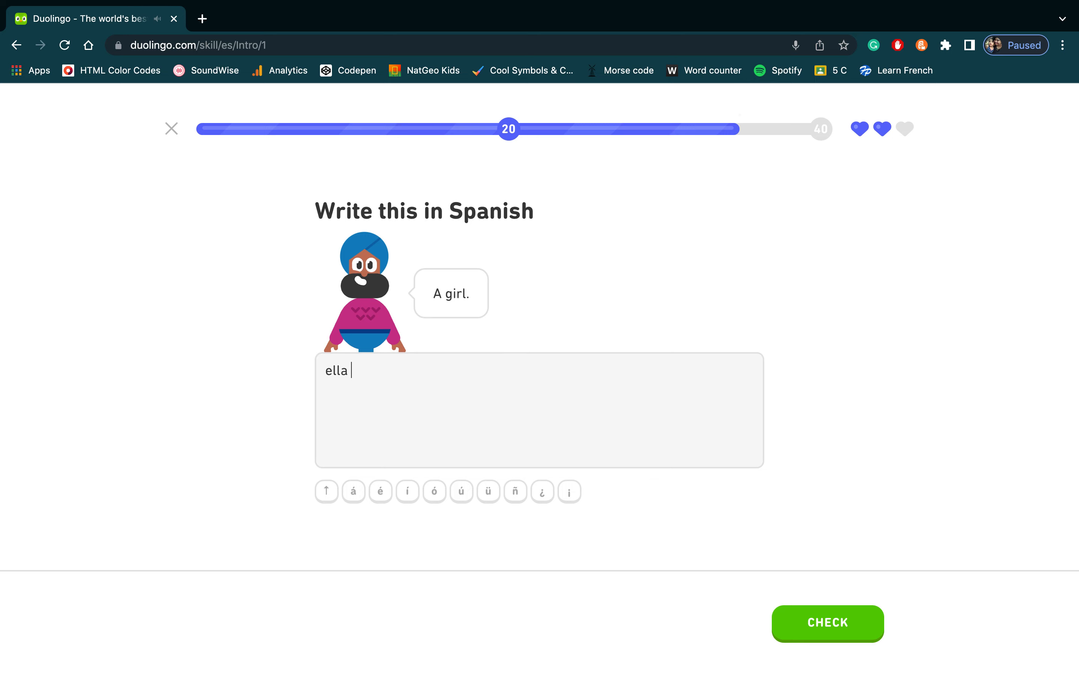
{"action": "left_click", "coordinate": [827, 623]}
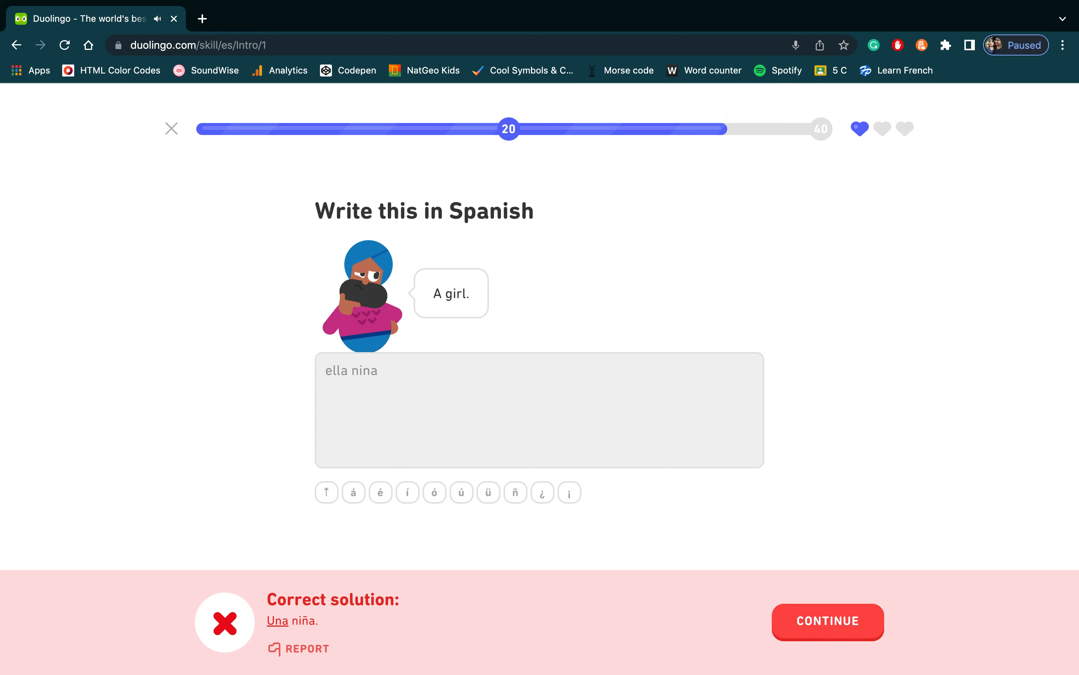
{"action": "left_click", "coordinate": [828, 622]}
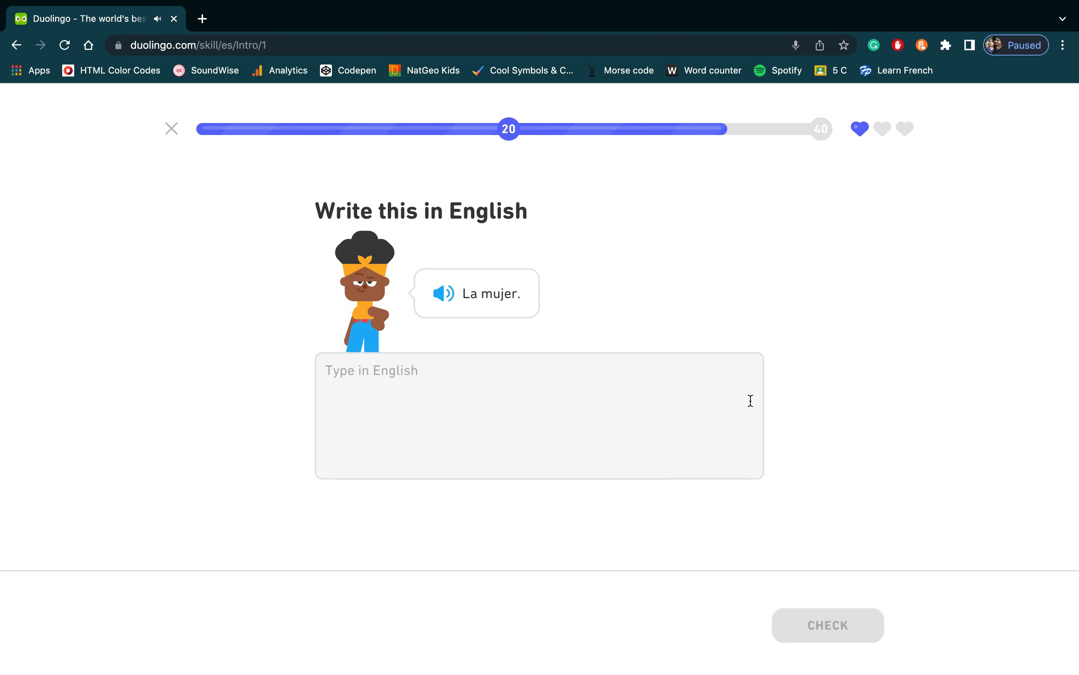
{"action": "left_click", "coordinate": [827, 625]}
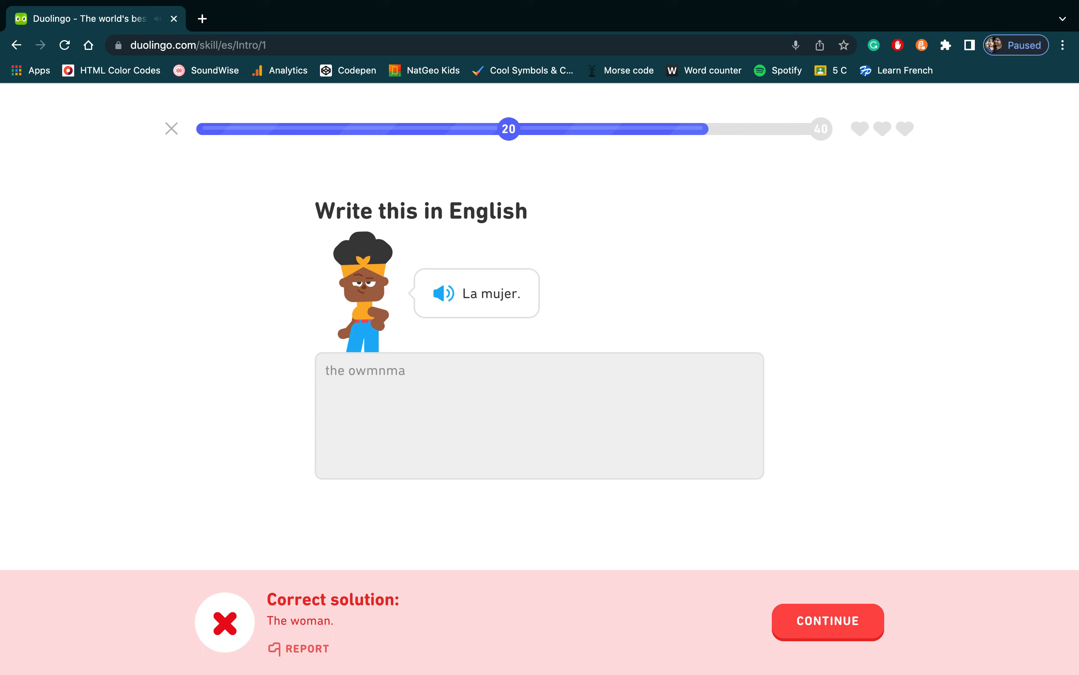
{"action": "left_click", "coordinate": [827, 622]}
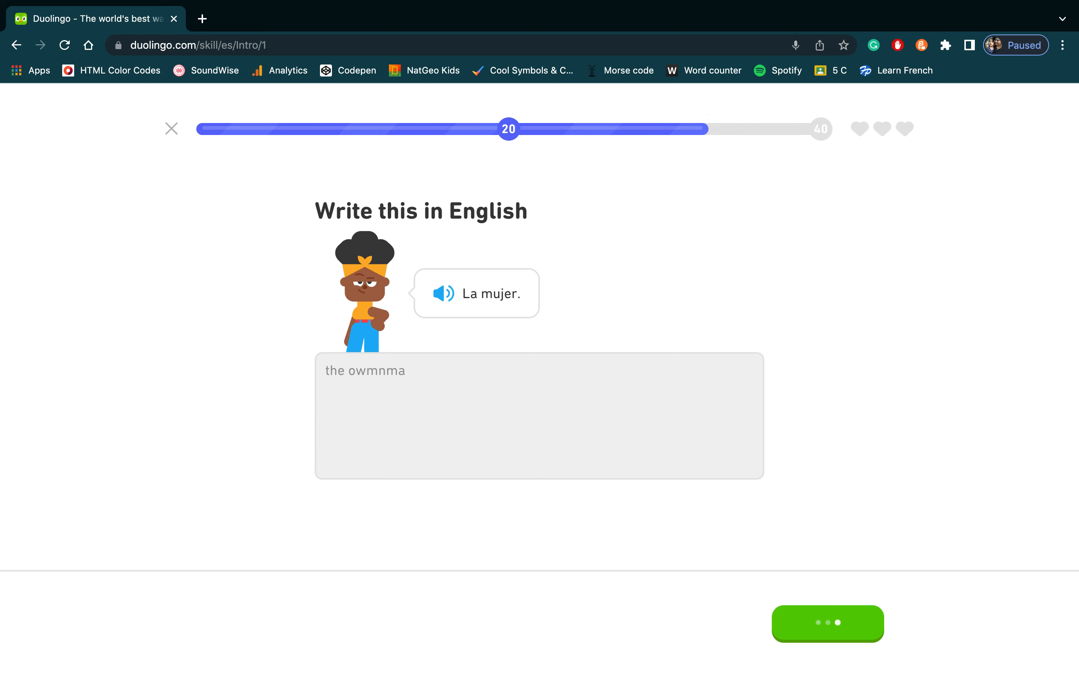
Finish with the Nice try! 20 XP results and return to the learn page.
{"action": "left_click", "coordinate": [828, 624]}
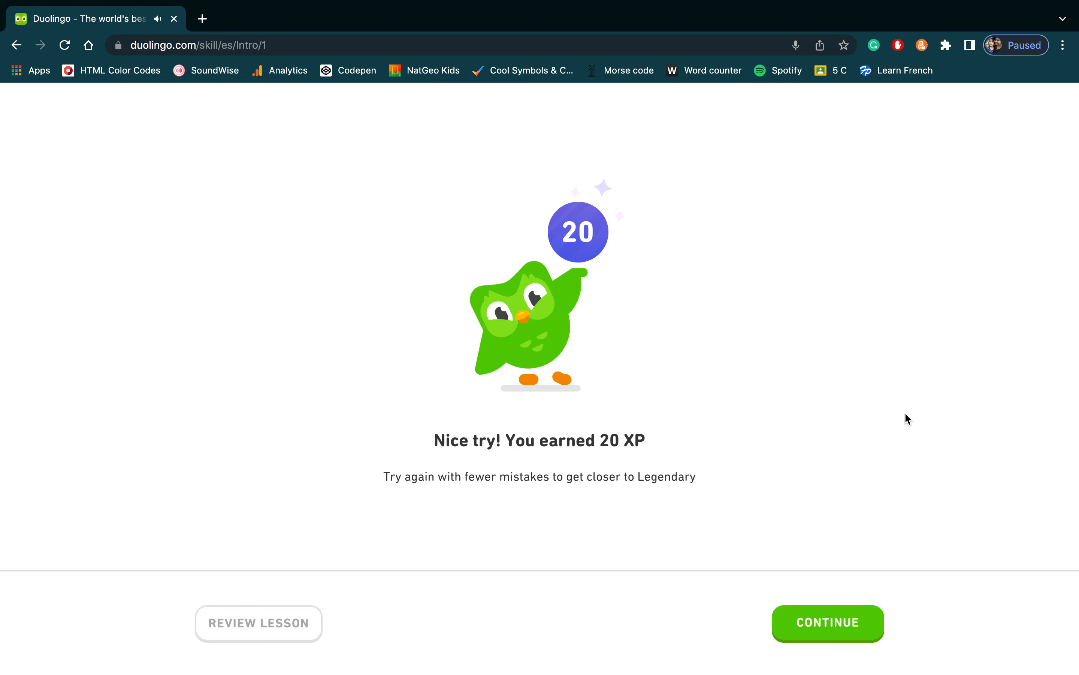
{"action": "left_click", "coordinate": [828, 623]}
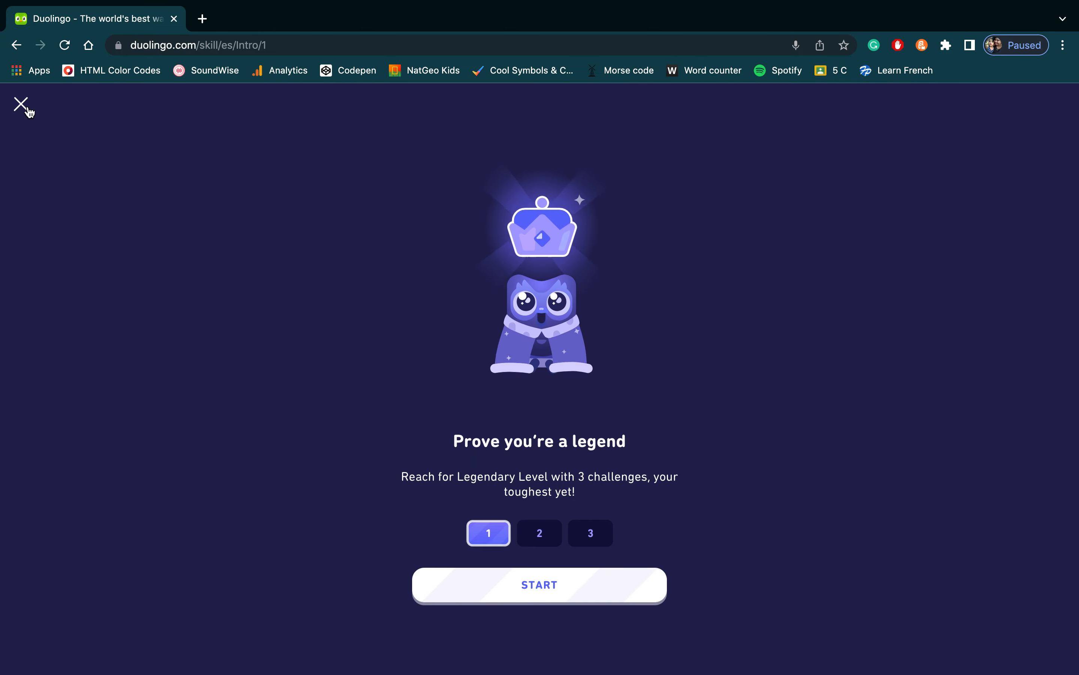
{"action": "left_click", "coordinate": [21, 106]}
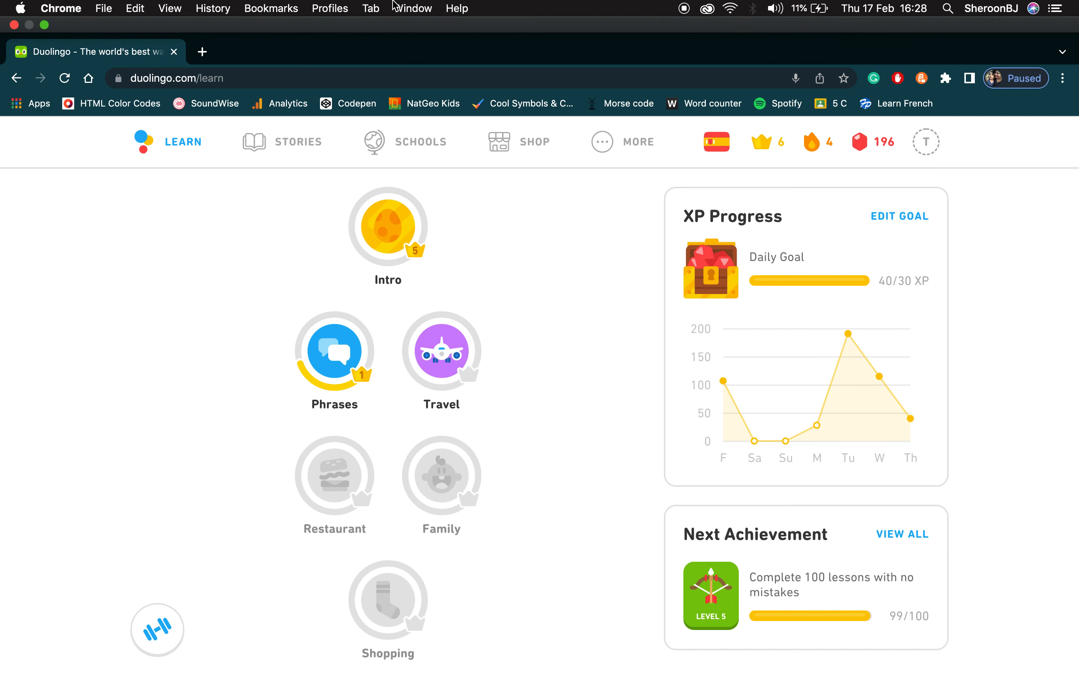
{"action": "mouse_move", "coordinate": [678, 5]}
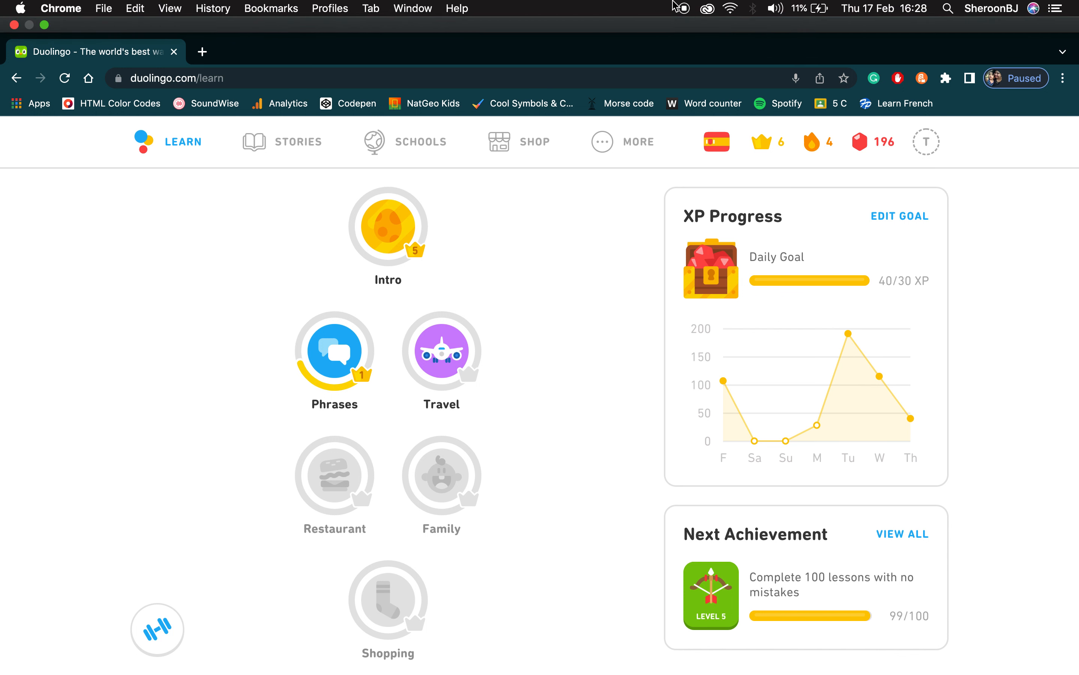